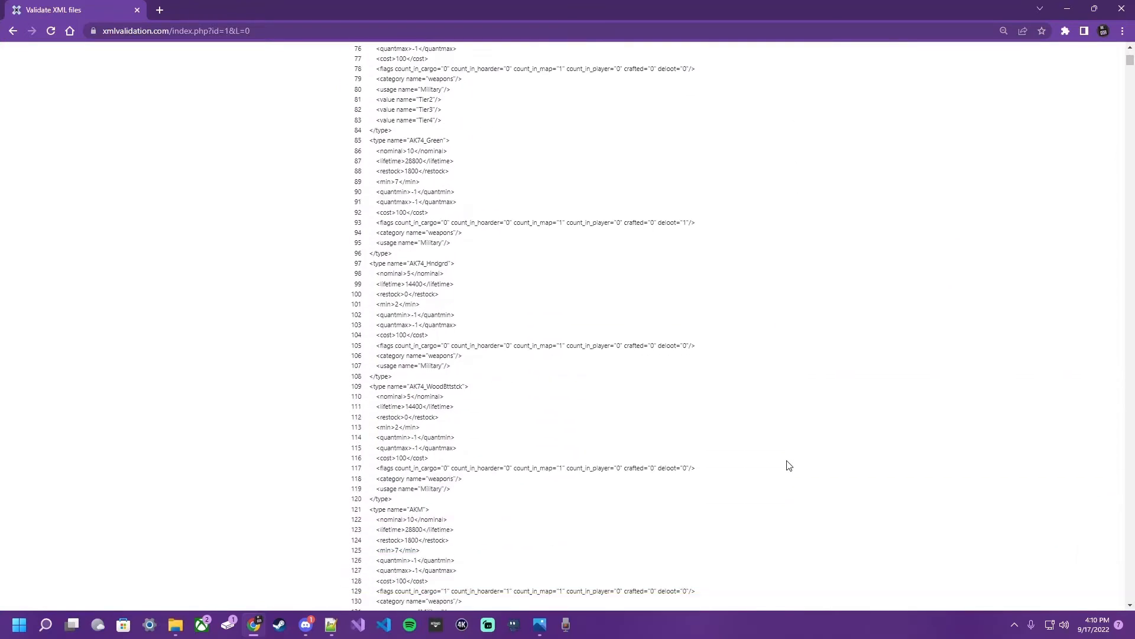
# Step: Switch to the #file-validators channel listing the jsonlint.com and xmlvalidation.com links
pyautogui.scroll(-3)
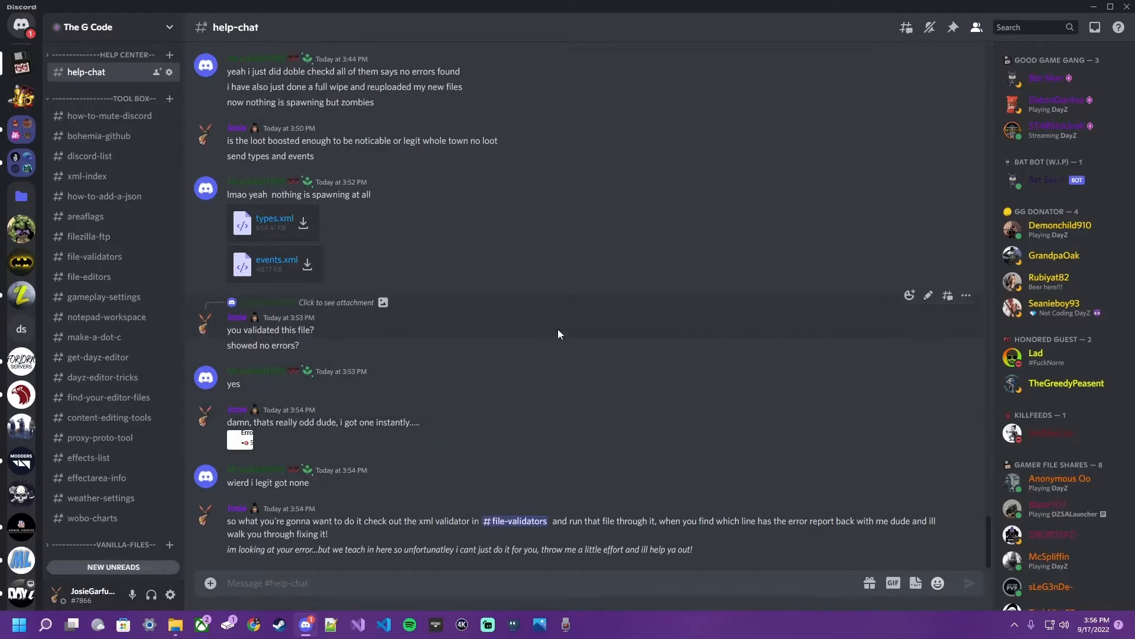
pyautogui.moveTo(565, 317)
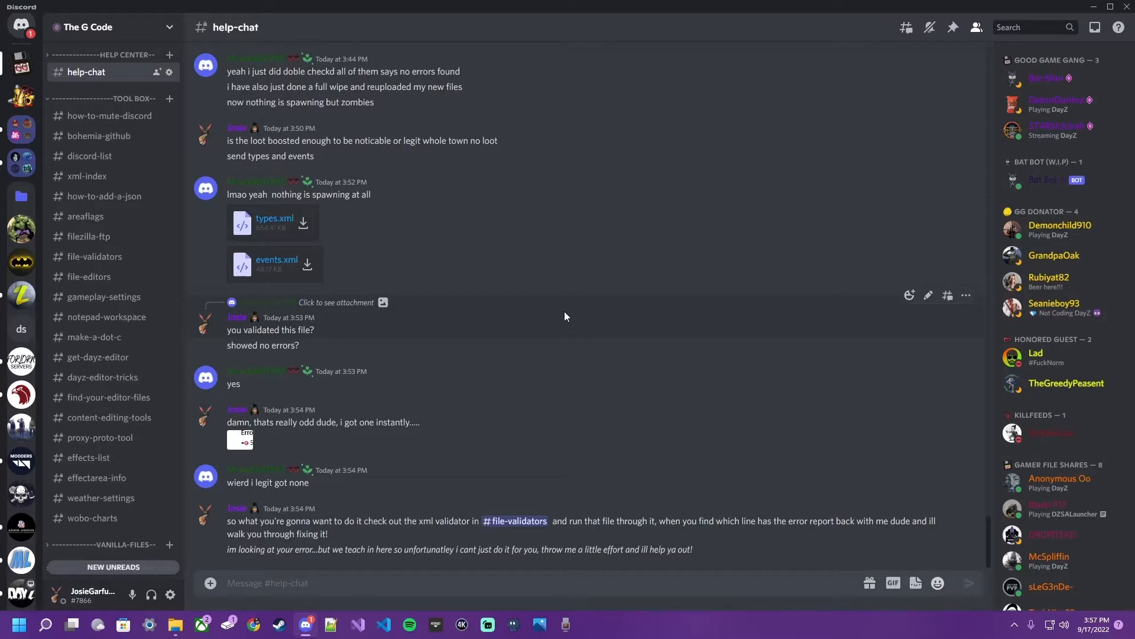
pyautogui.moveTo(106, 317)
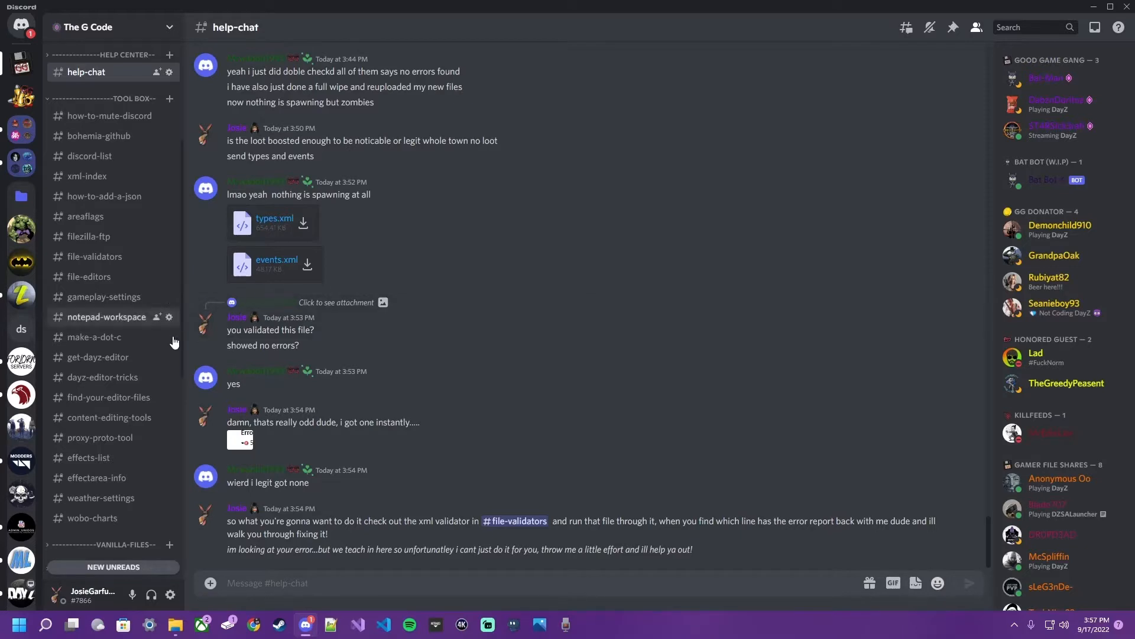
pyautogui.moveTo(88, 237)
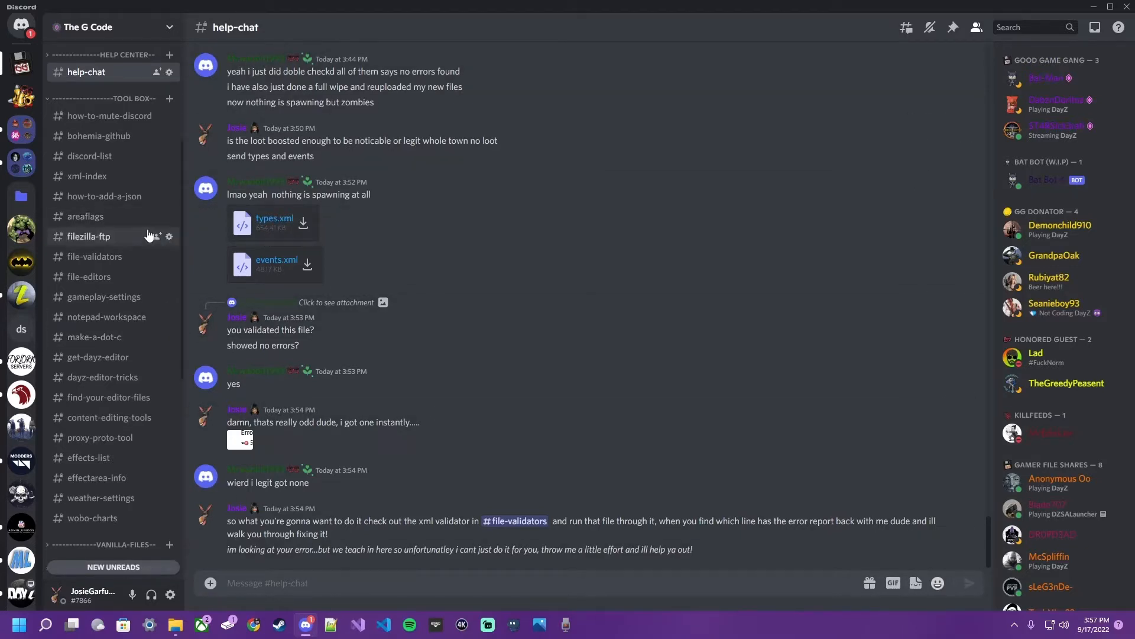
pyautogui.moveTo(106, 197)
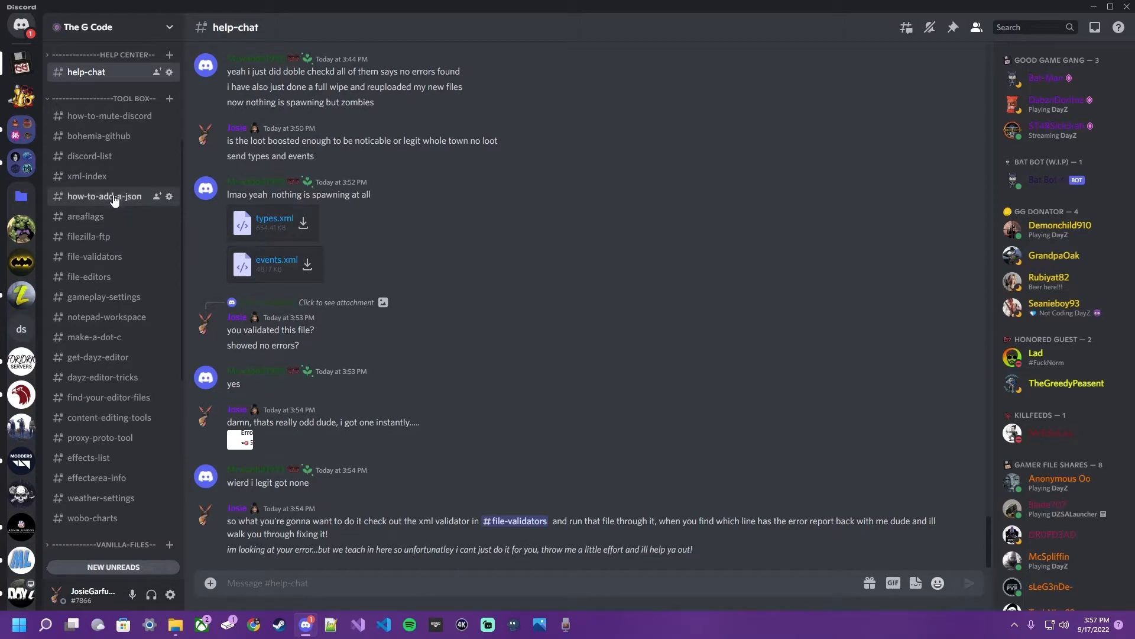
pyautogui.moveTo(95, 256)
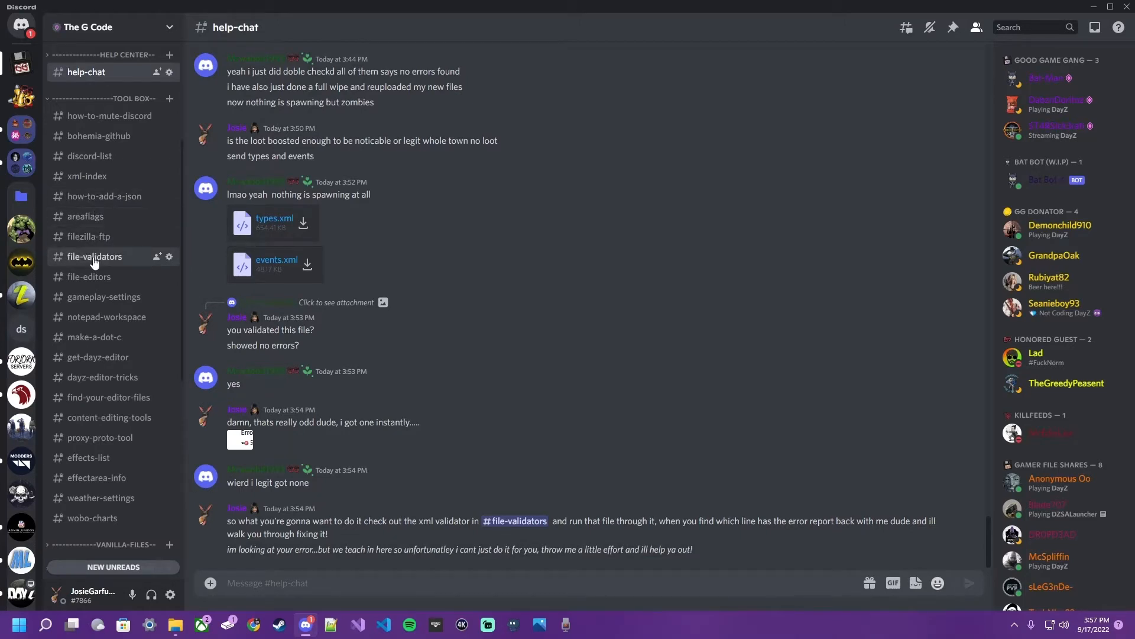
pyautogui.click(95, 257)
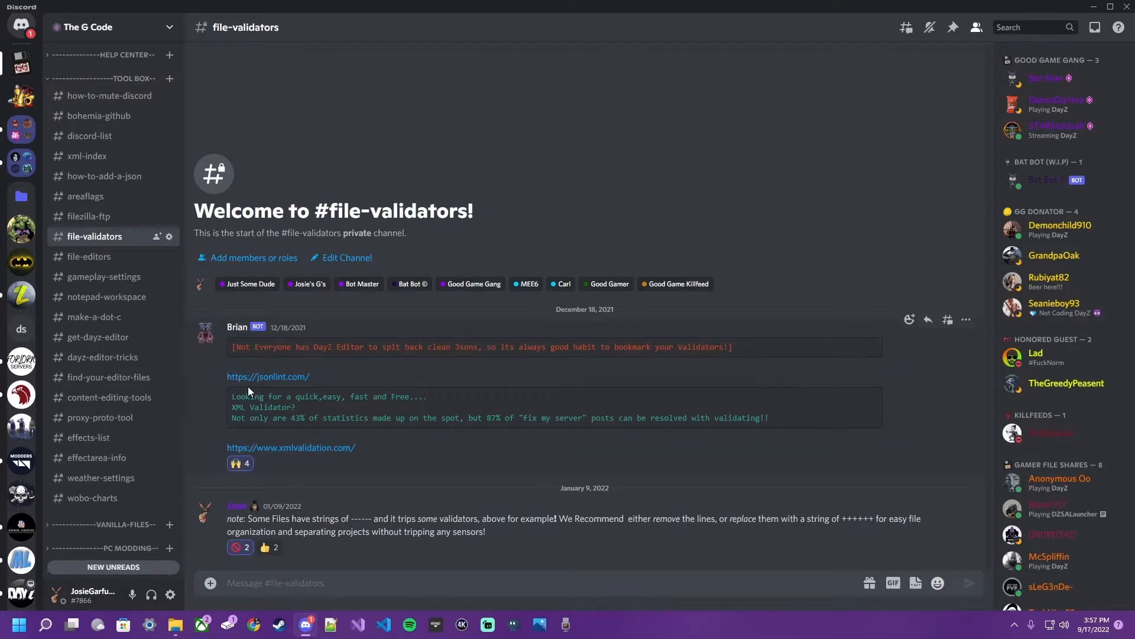
pyautogui.click(102, 55)
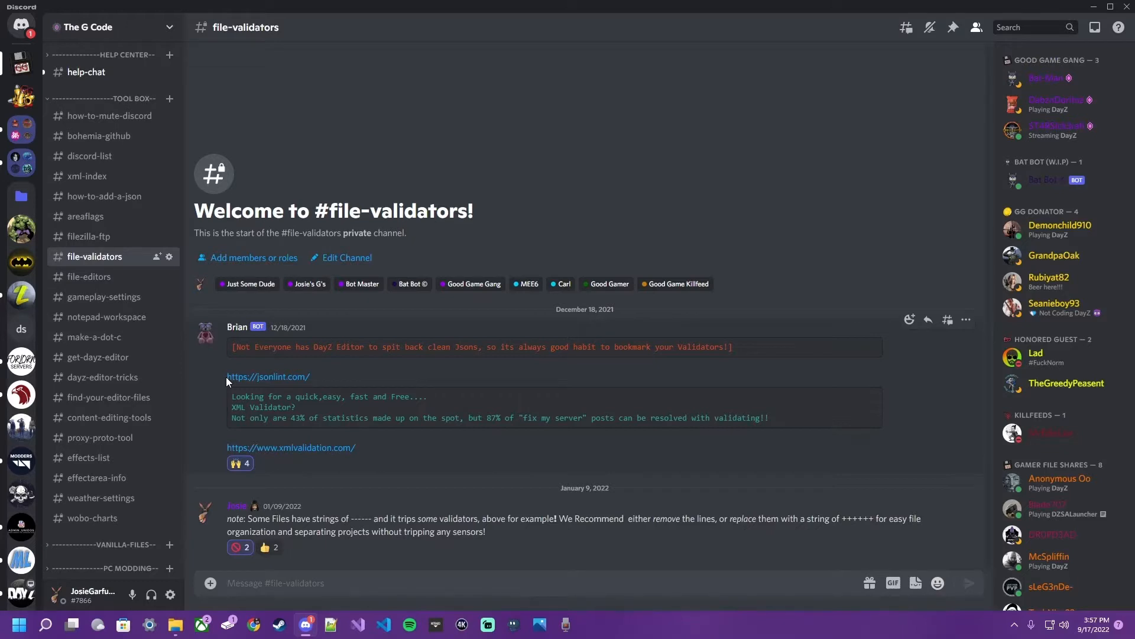
pyautogui.moveTo(329, 457)
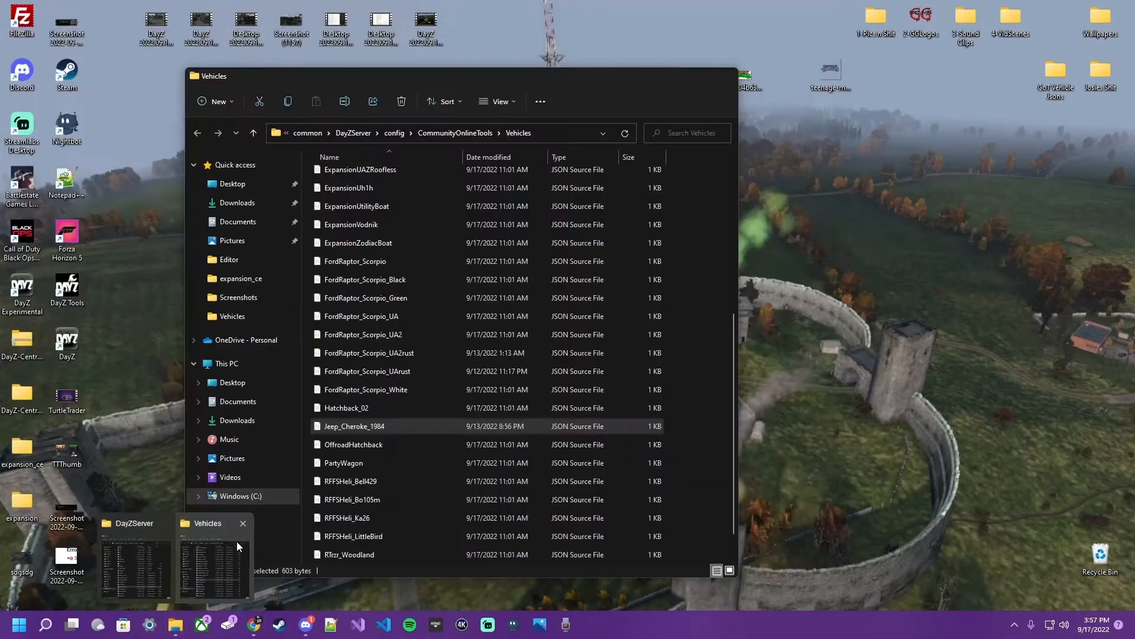
# Step: Attach types.xml from the Downloads folder to the xmlvalidation.com upload field
pyautogui.click(253, 624)
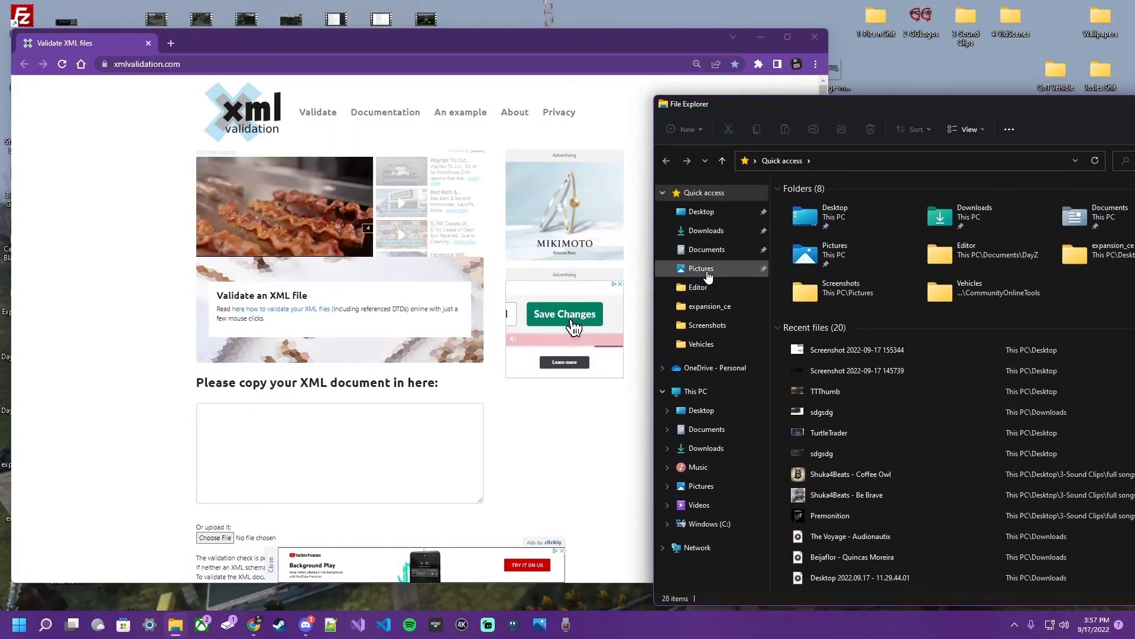
pyautogui.click(705, 230)
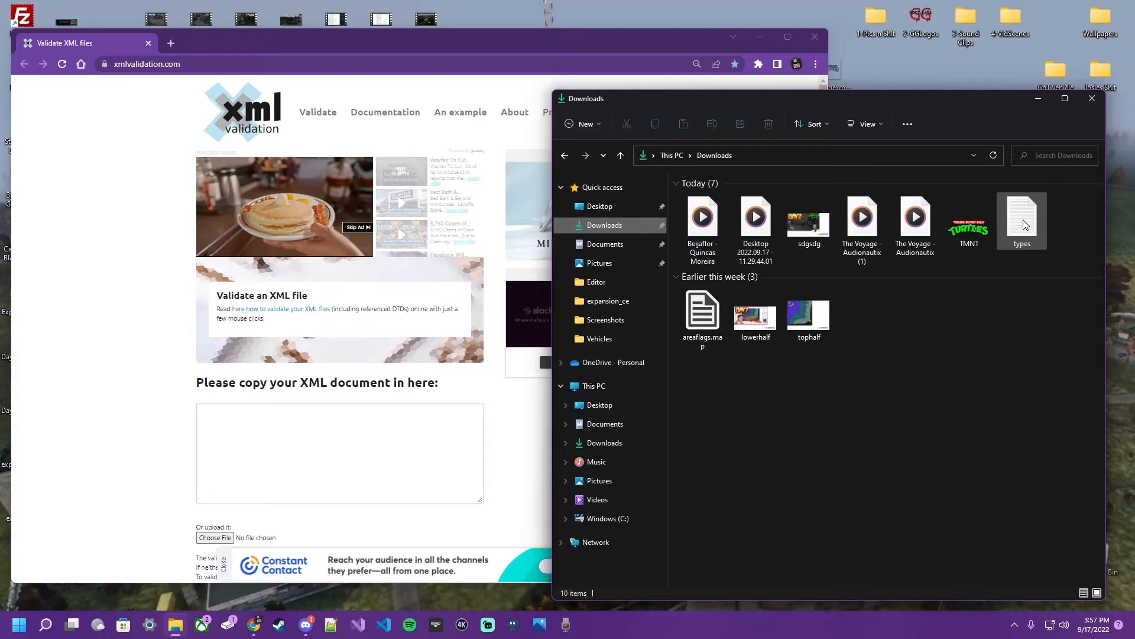
pyautogui.moveTo(1022, 224)
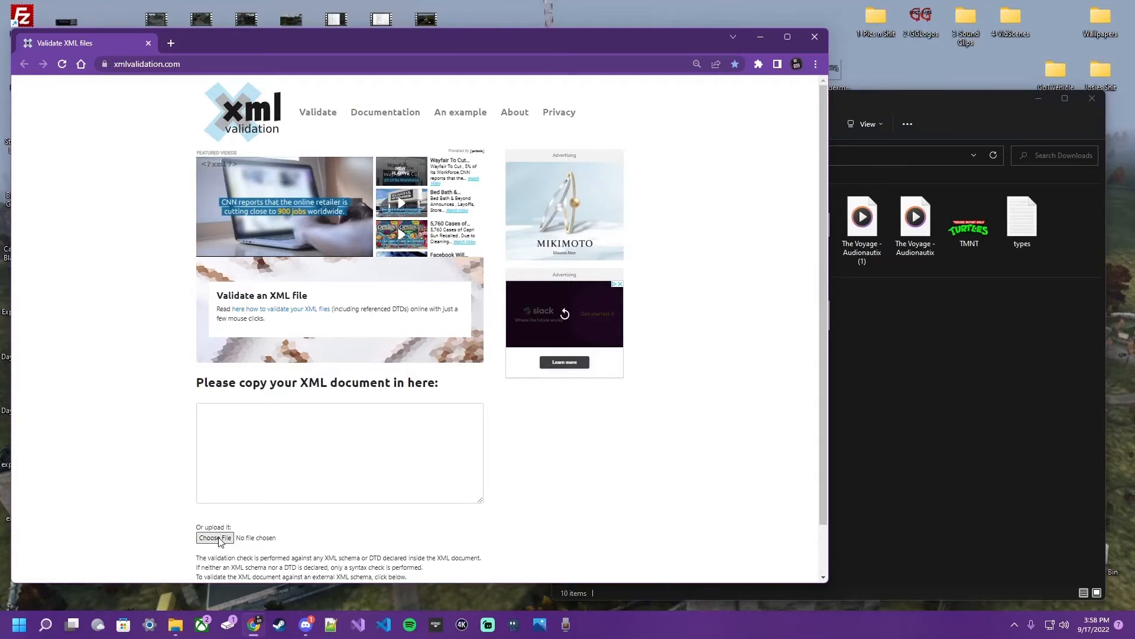
pyautogui.click(214, 537)
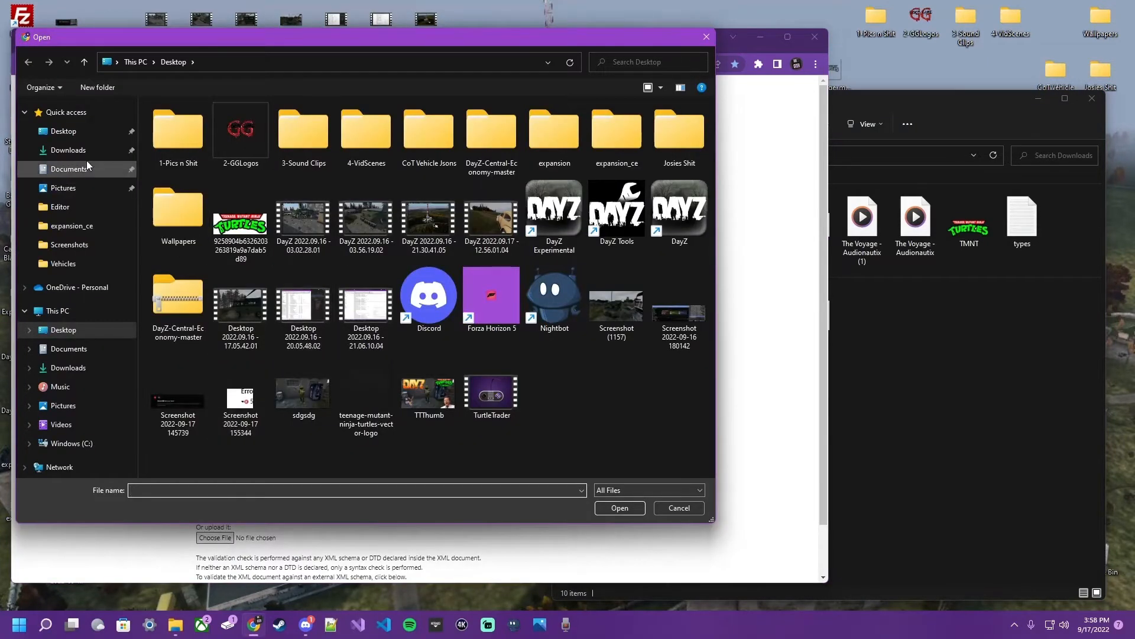
pyautogui.click(69, 150)
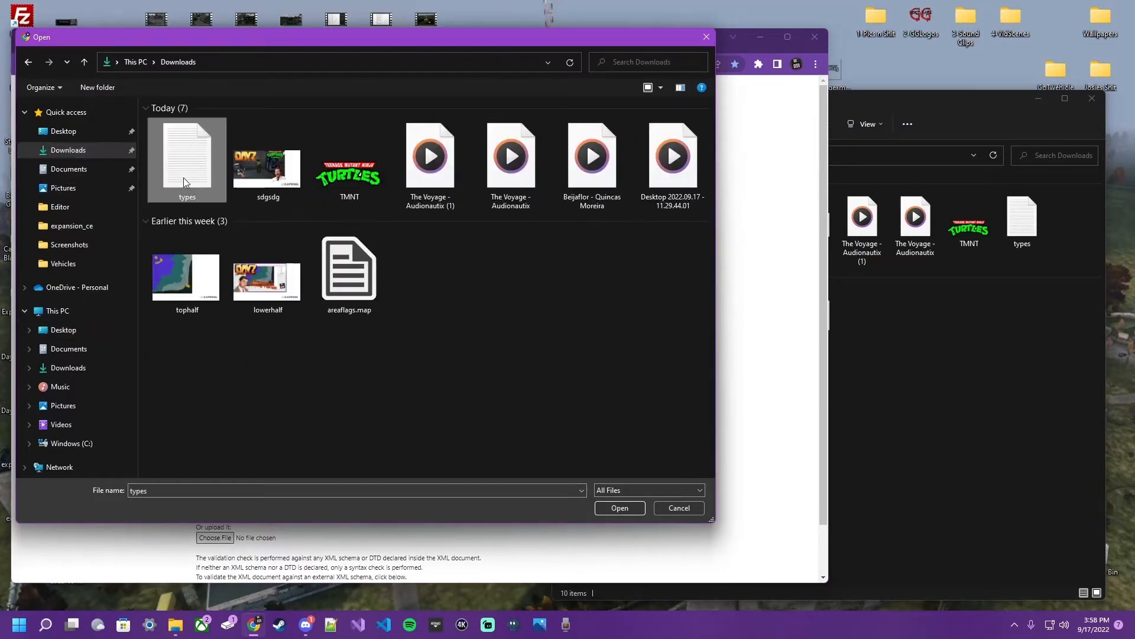
pyautogui.click(618, 508)
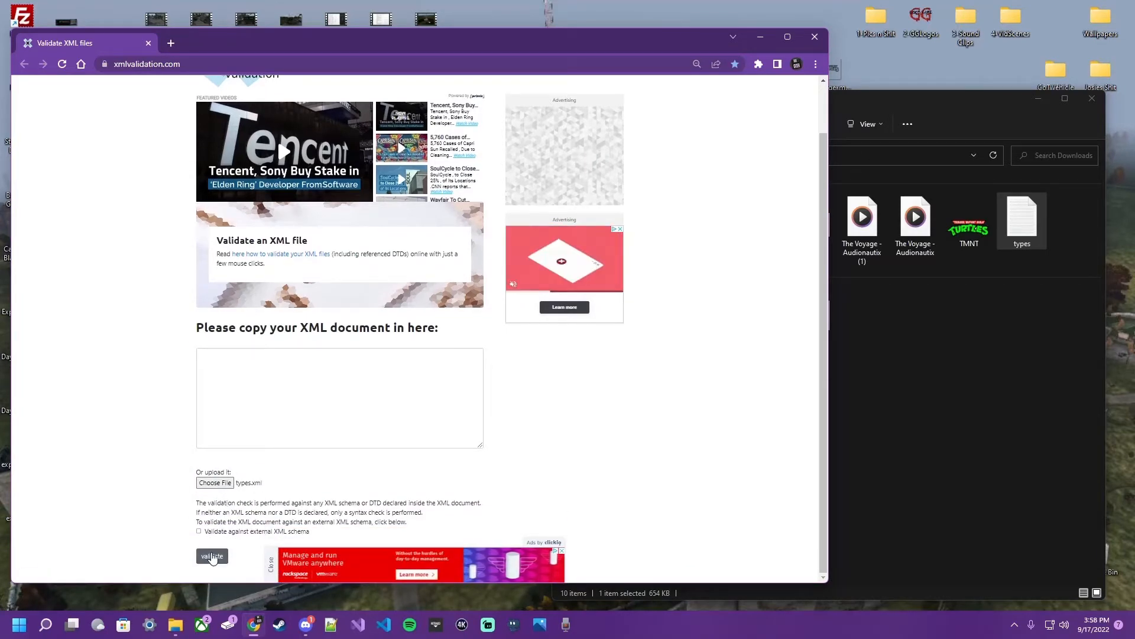
# Step: Validate types.xml and review the reported unclosed usage element error at line 537
pyautogui.click(211, 556)
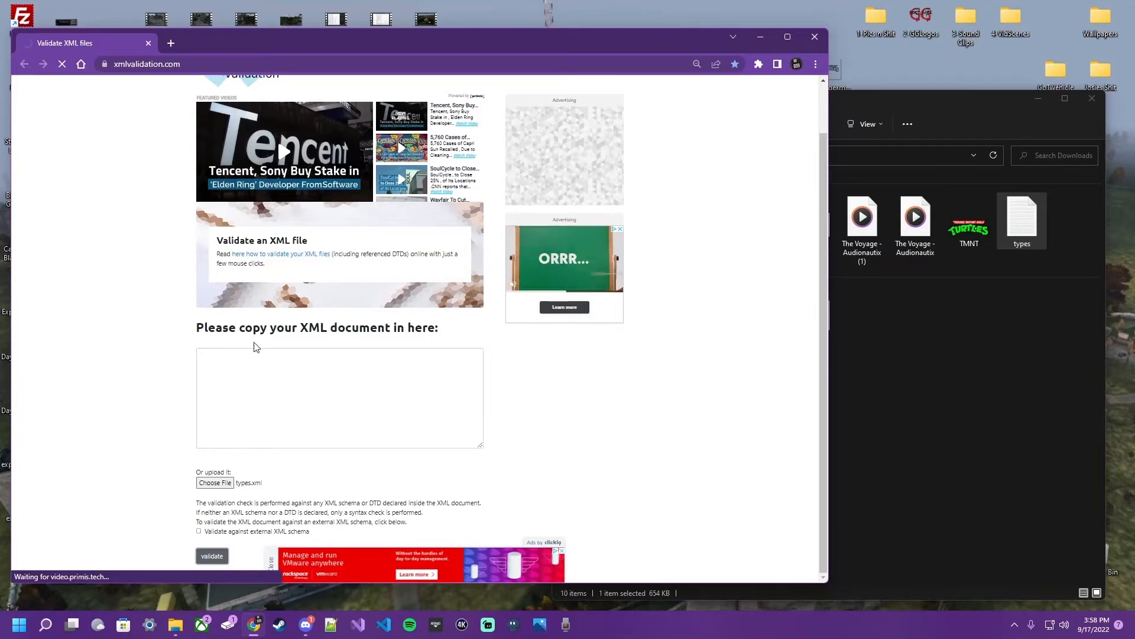
pyautogui.click(210, 556)
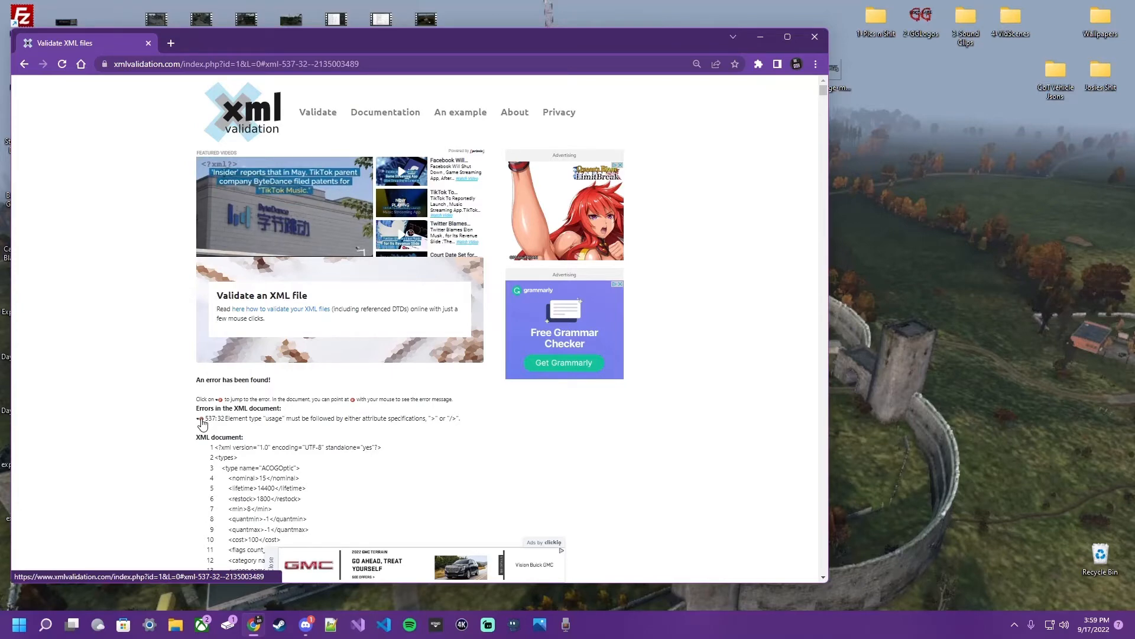
pyautogui.scroll(-3)
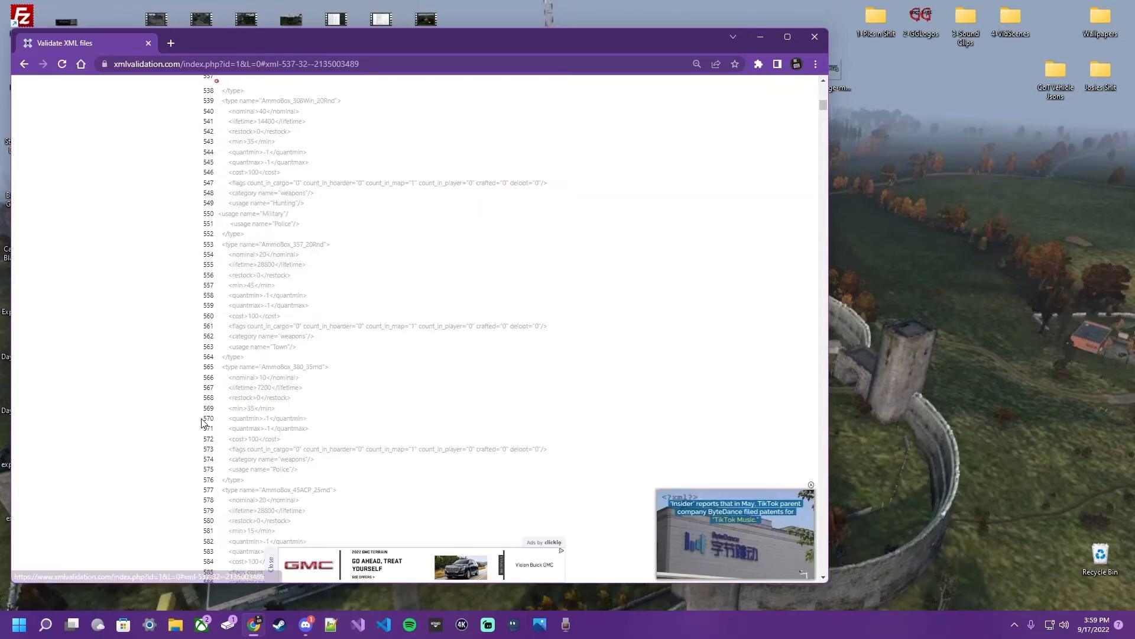
pyautogui.scroll(3)
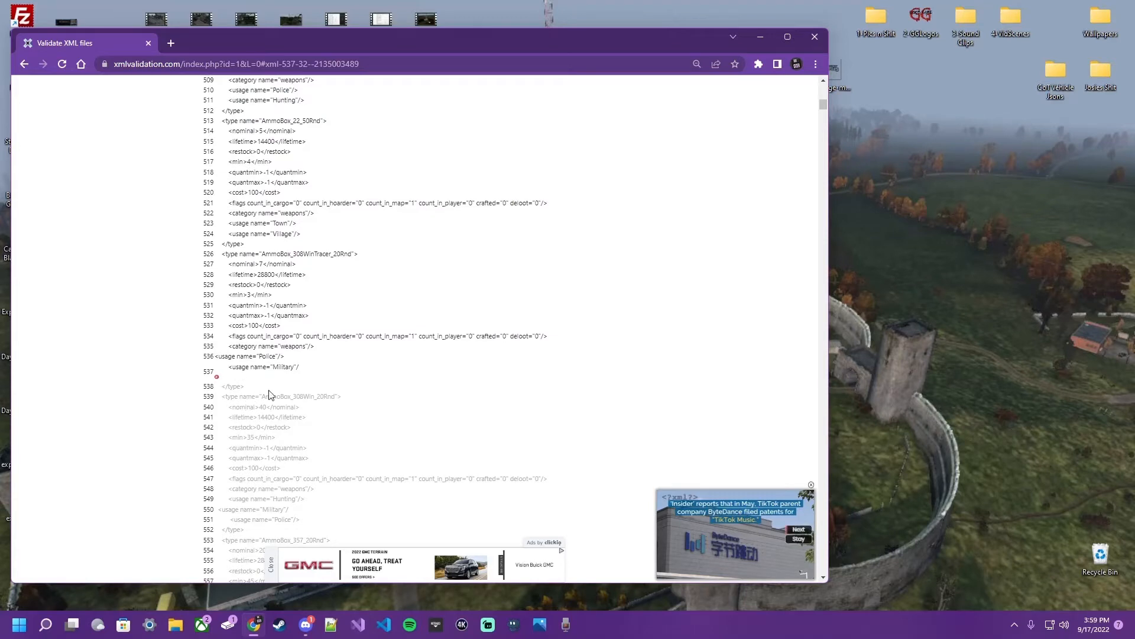
pyautogui.moveTo(298, 367)
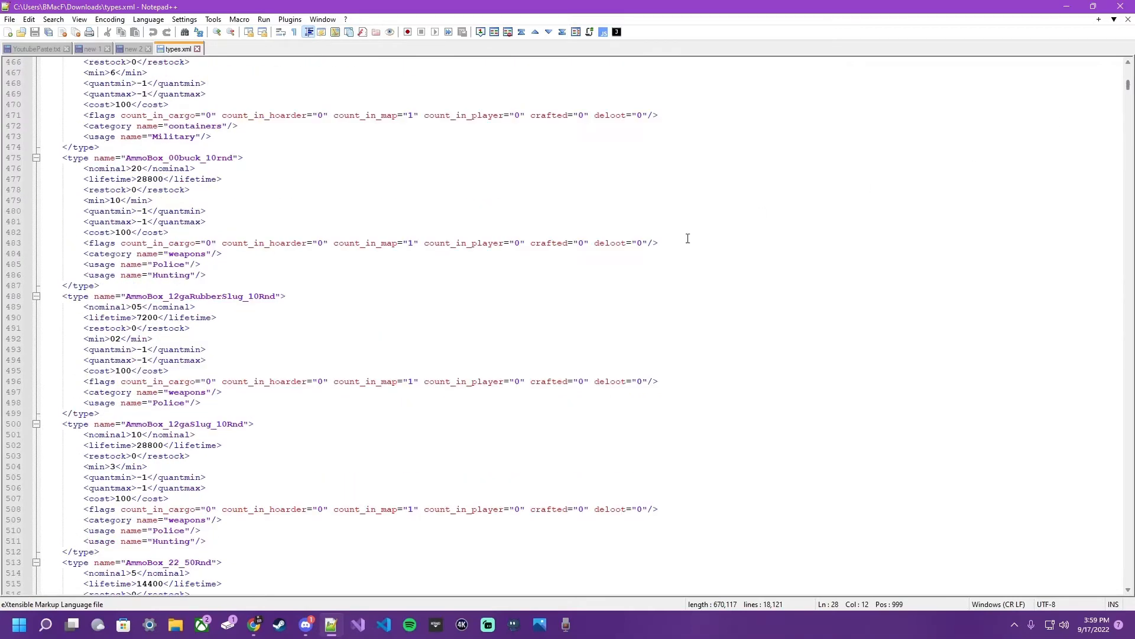
# Step: Correct line 537 to <usage name="Military"/> under AmmoBox_308WinTracer_20Rnd and check its neighbouring lines
pyautogui.scroll(-3)
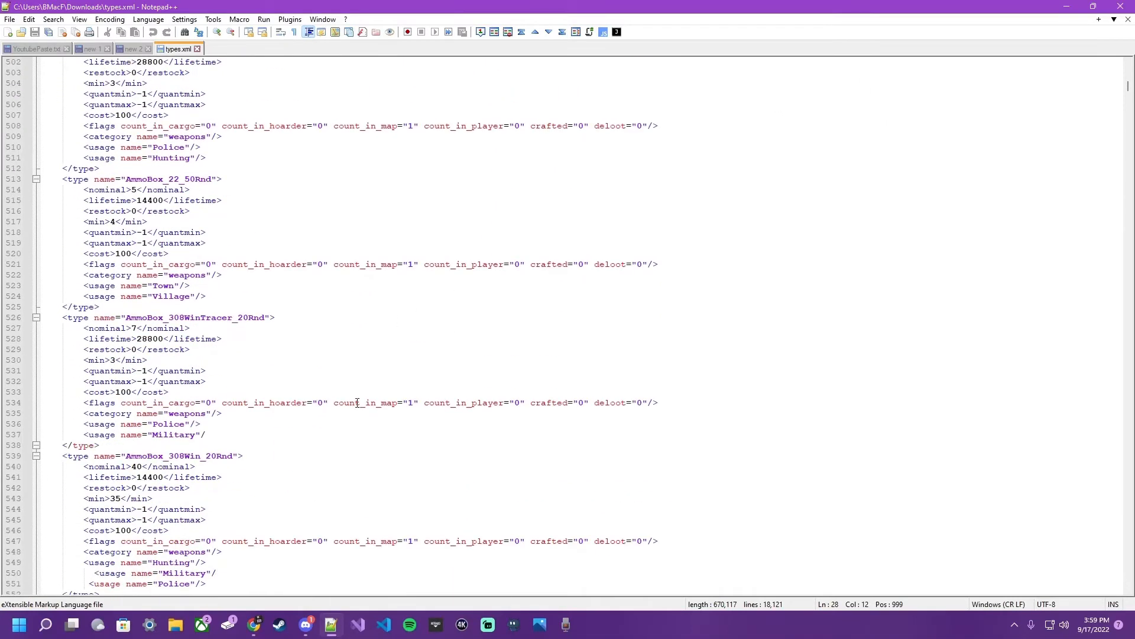
pyautogui.click(208, 434)
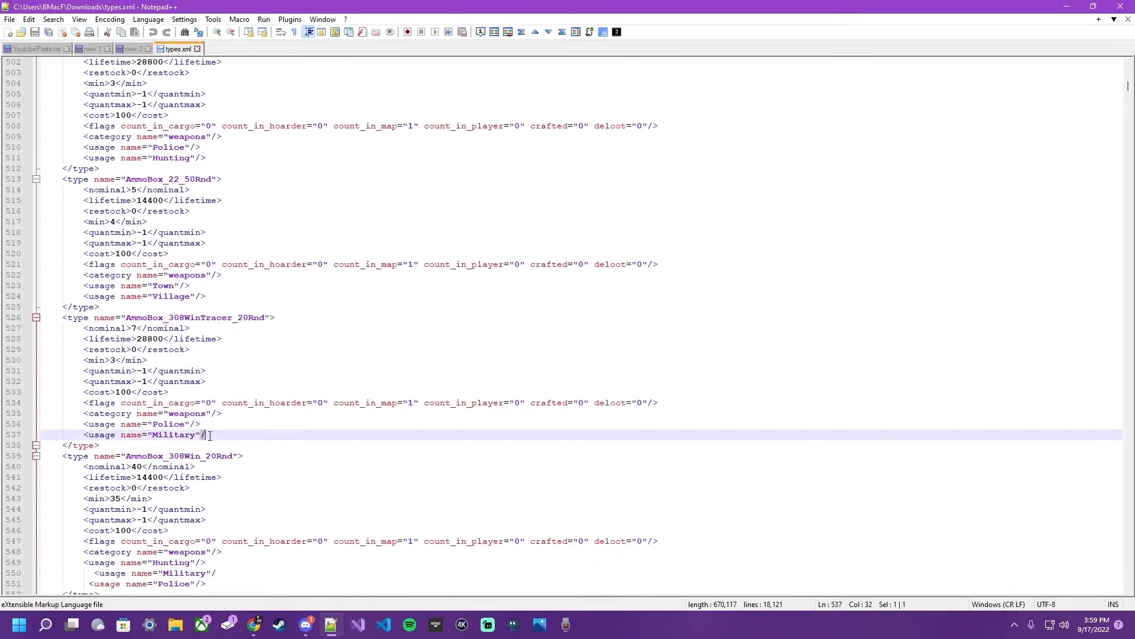
pyautogui.click(194, 466)
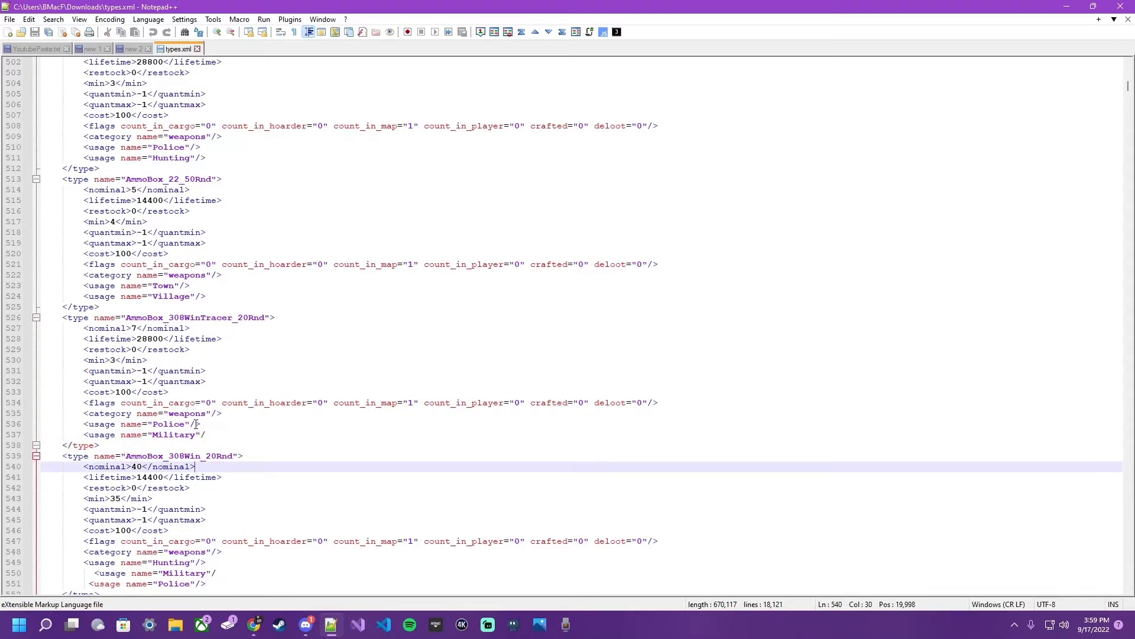
pyautogui.click(201, 424)
pyautogui.write('"')
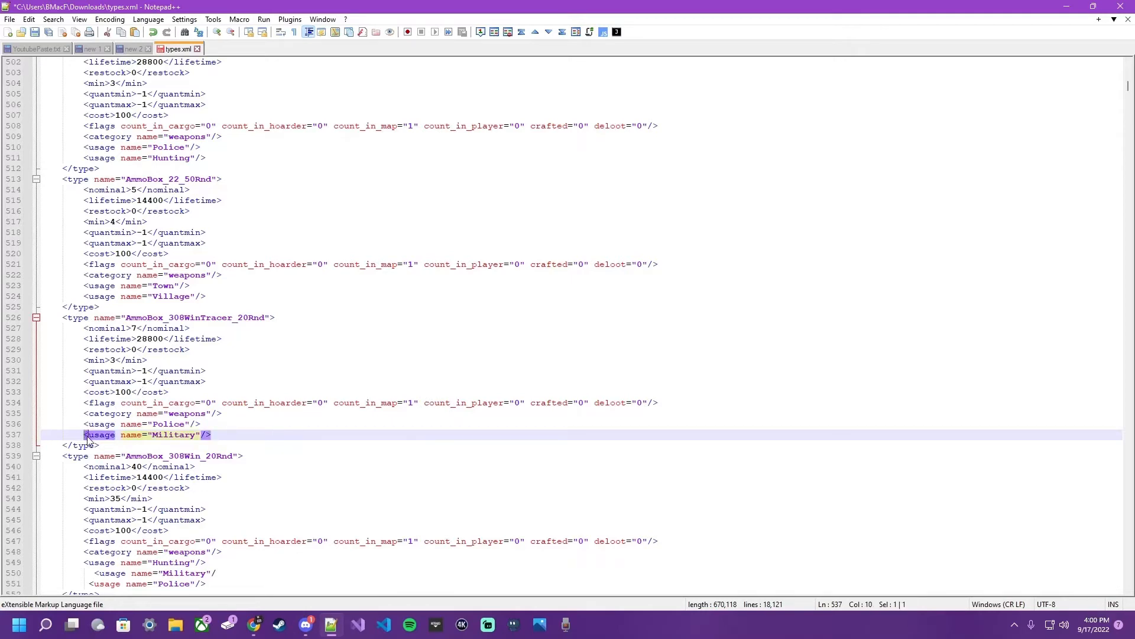
pyautogui.moveTo(142, 447)
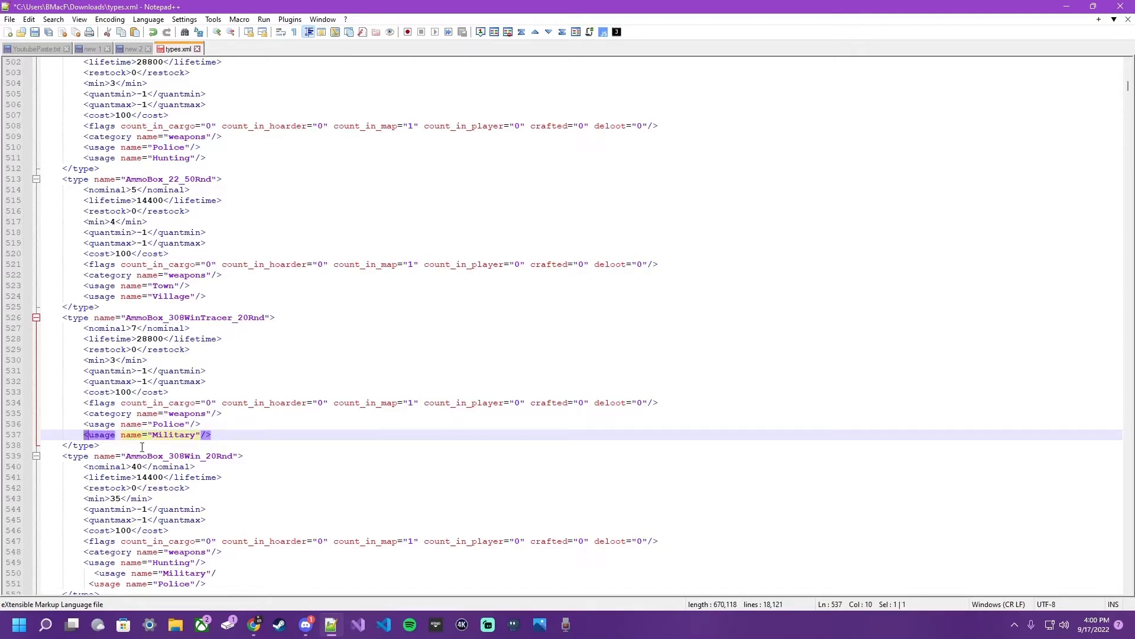
pyautogui.click(205, 434)
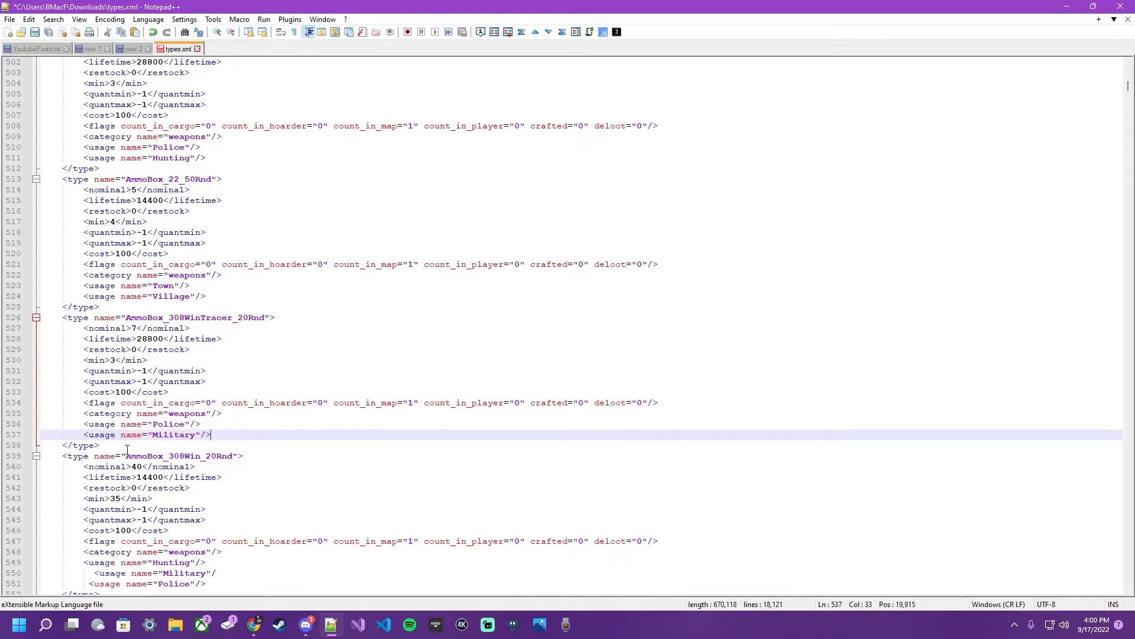
pyautogui.click(76, 317)
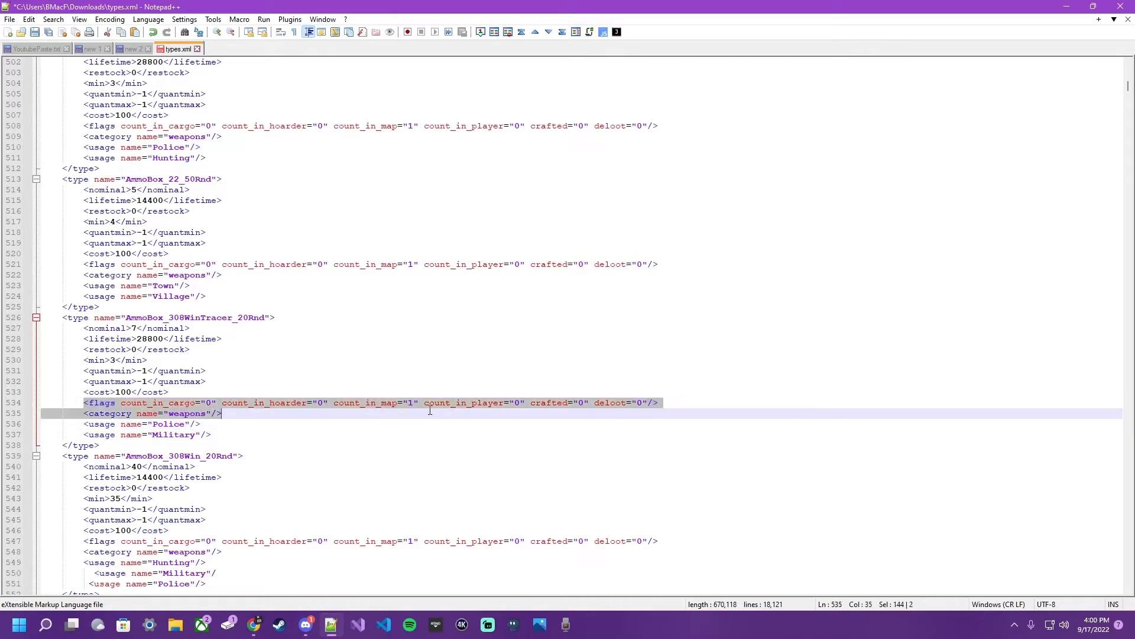
pyautogui.click(145, 359)
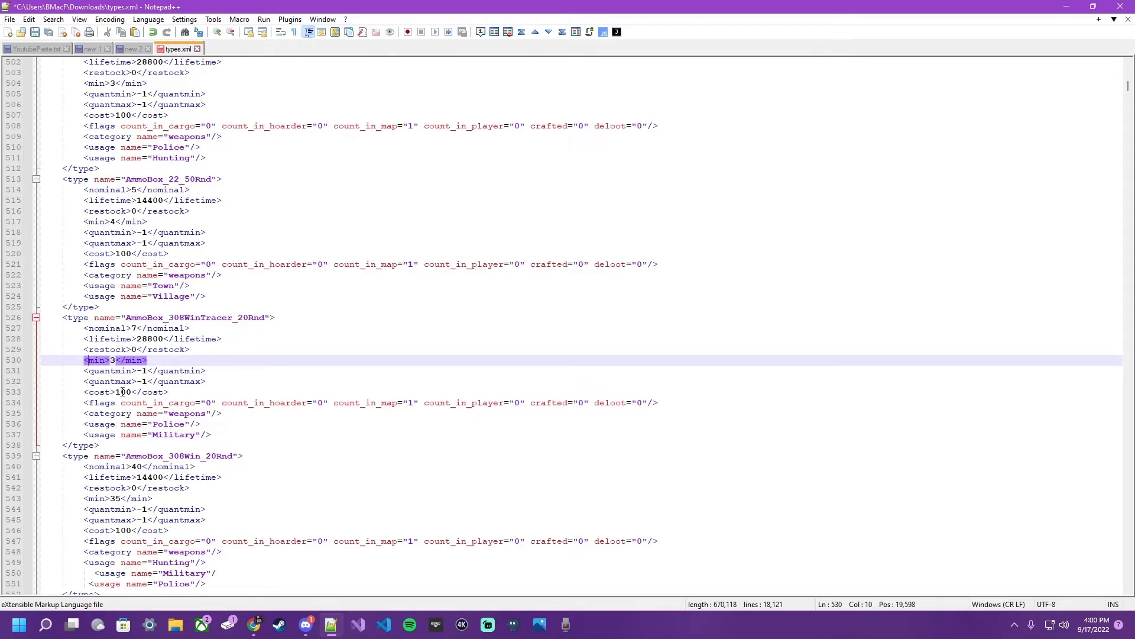
pyautogui.moveTo(255, 383)
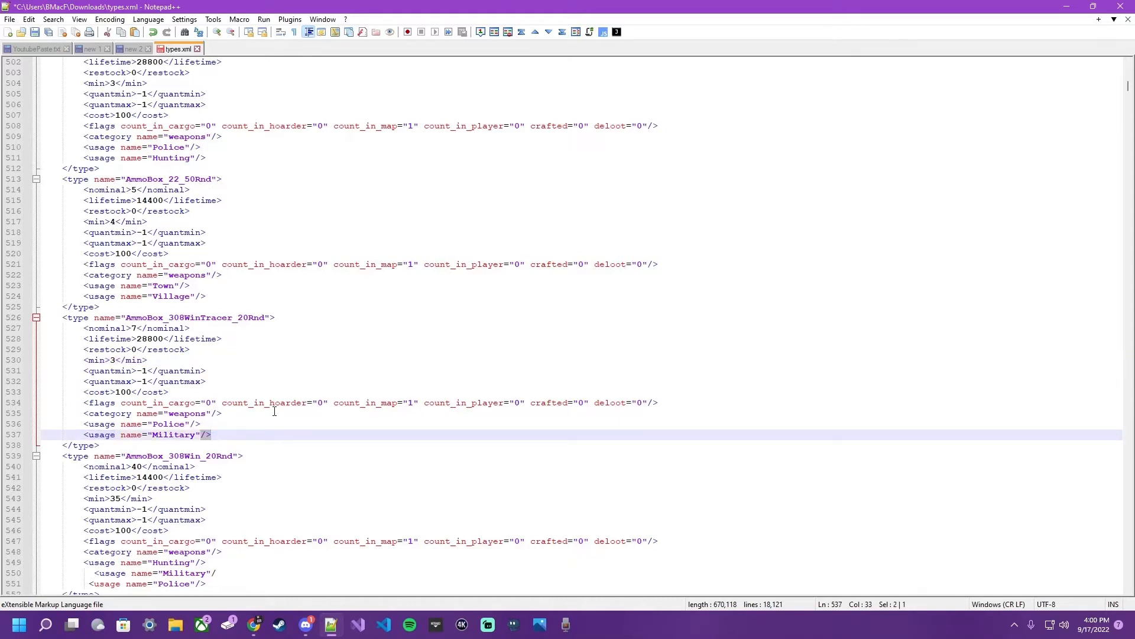
pyautogui.moveTo(296, 321)
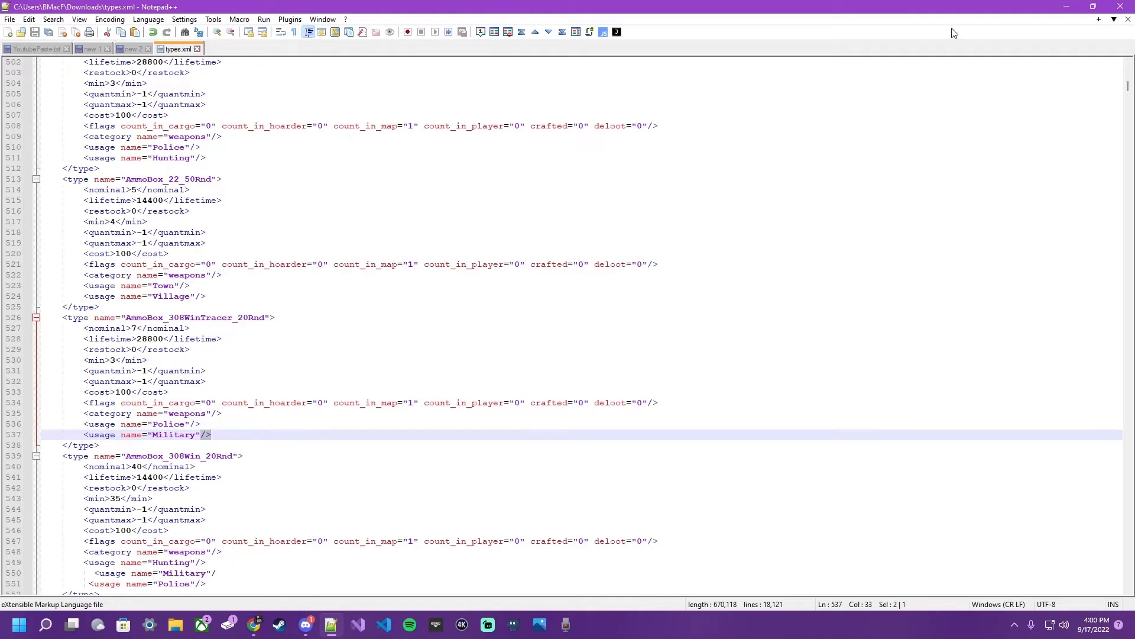
pyautogui.moveTo(1119, 8)
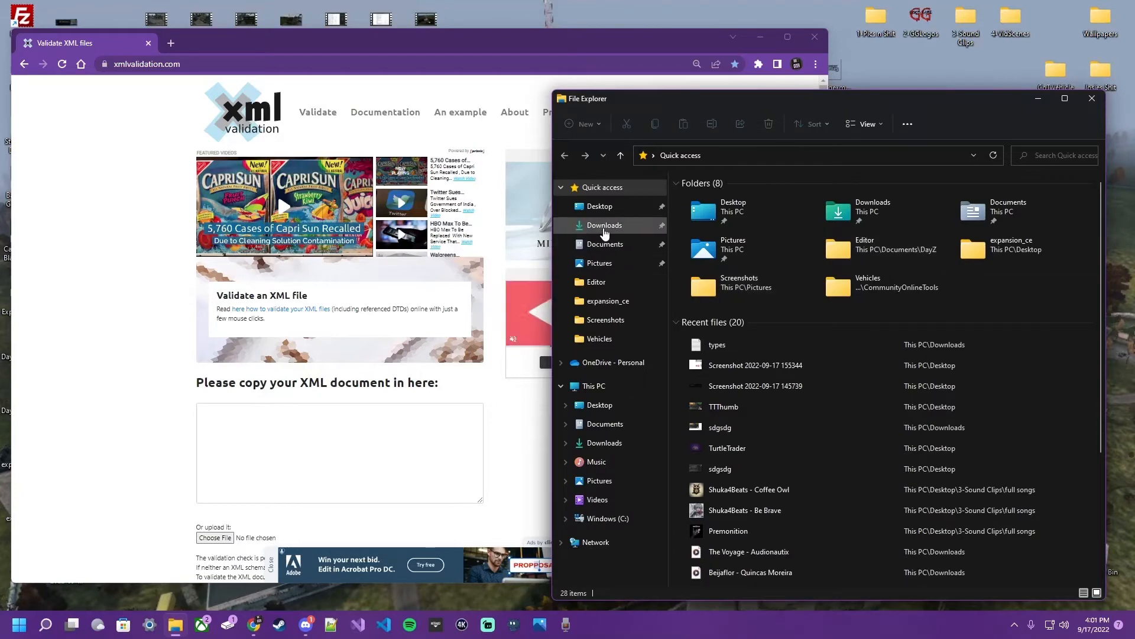
# Step: Re-upload and validate types.xml, then locate the flagged AmmoBox_308Win_20Rnd usage lines near line 550
pyautogui.click(605, 225)
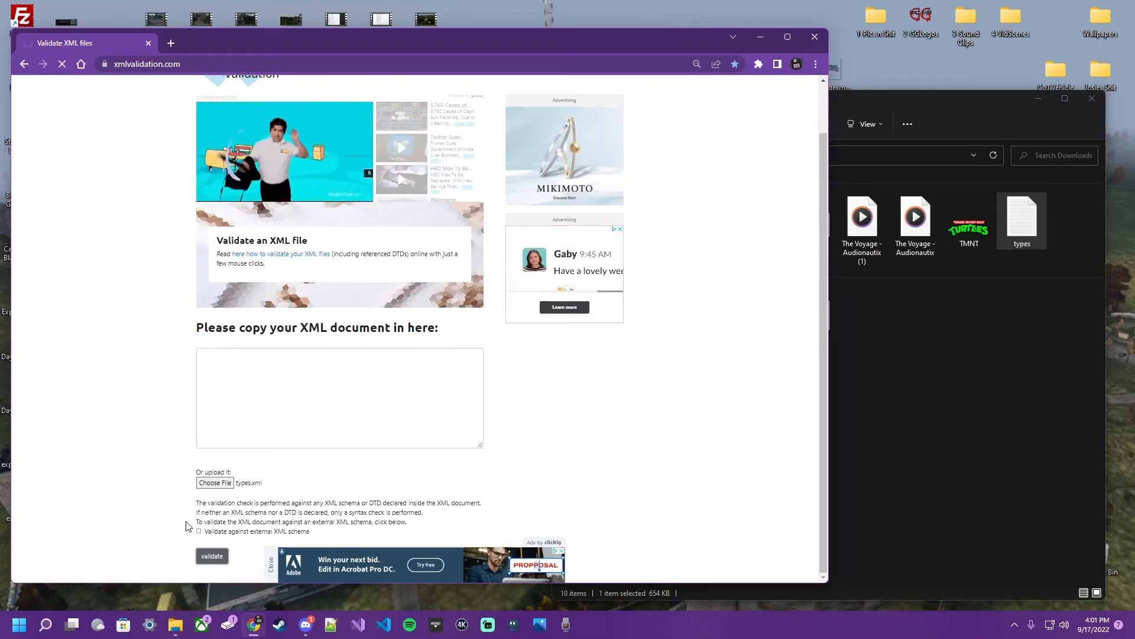
pyautogui.click(212, 556)
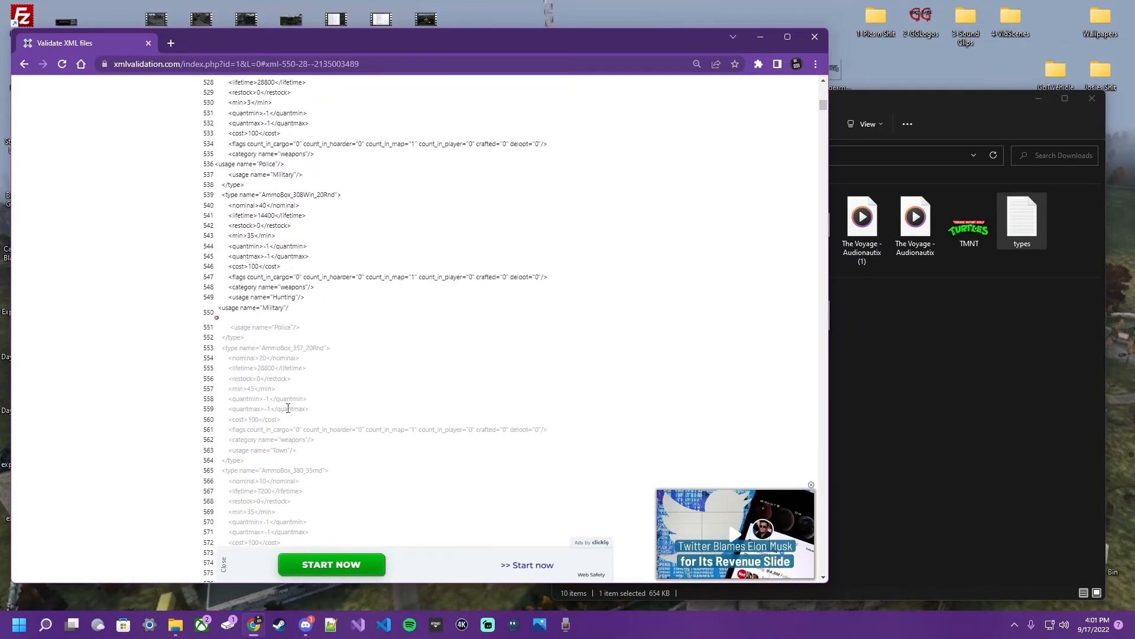
pyautogui.moveTo(290, 312)
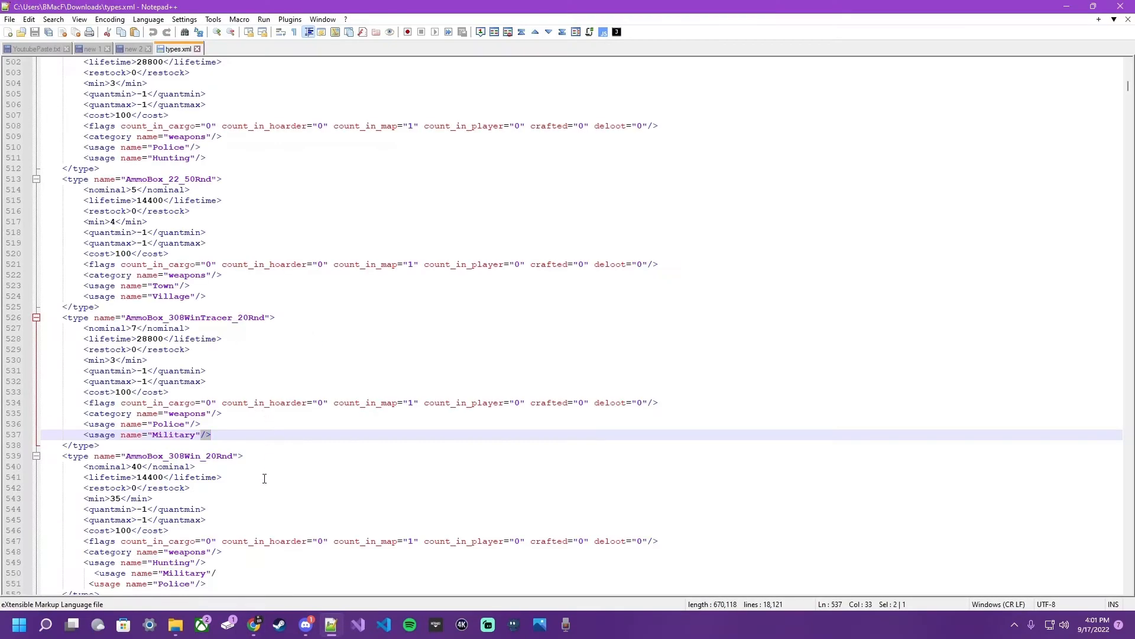
pyautogui.scroll(-3)
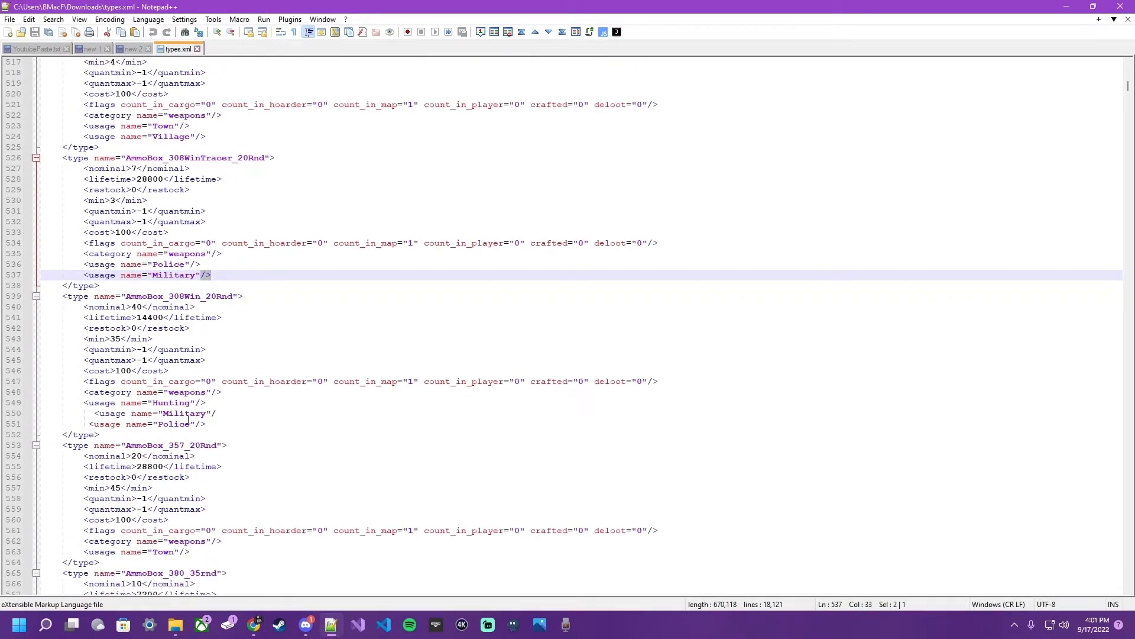
pyautogui.click(206, 424)
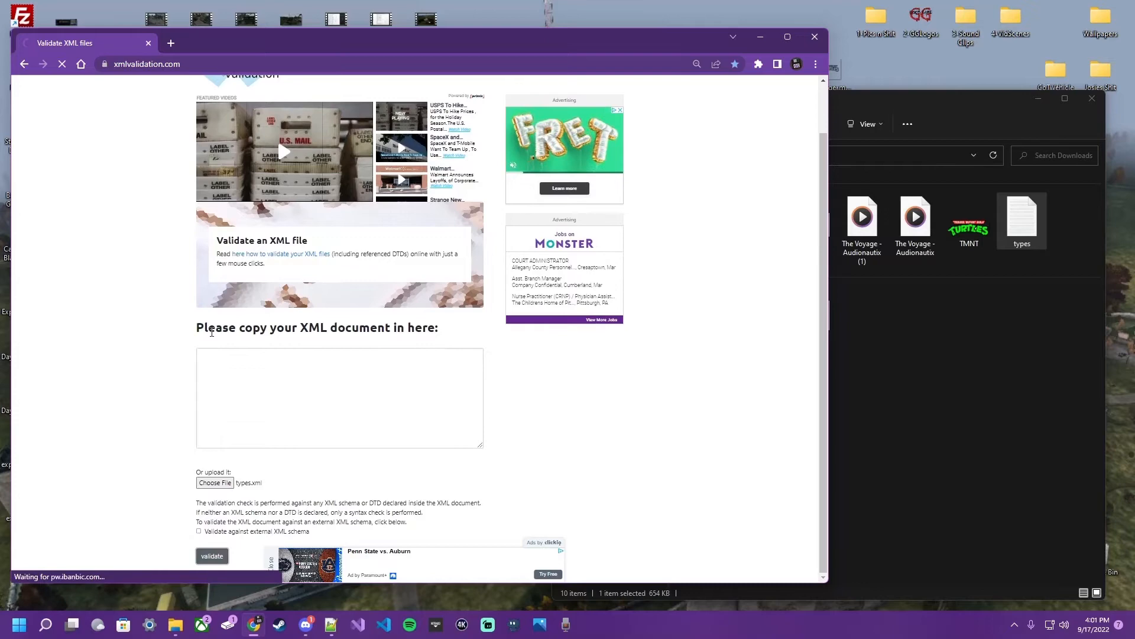
# Step: Revalidate, then find and fix the Military usage error reported at line 825 in Notepad++
pyautogui.click(211, 556)
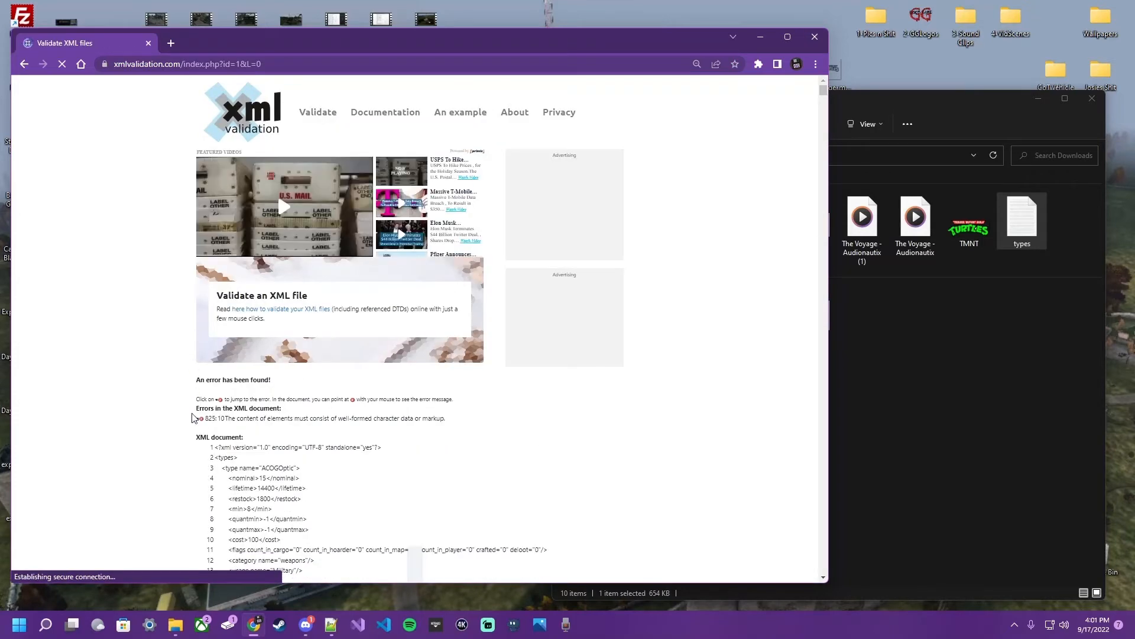
pyautogui.click(219, 418)
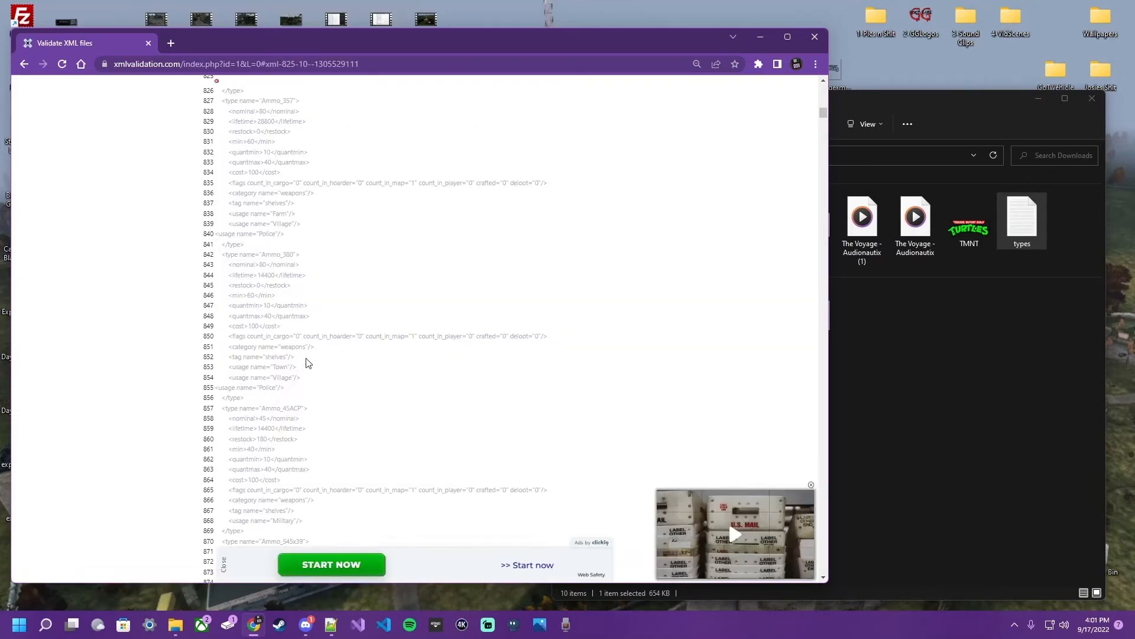
pyautogui.scroll(3)
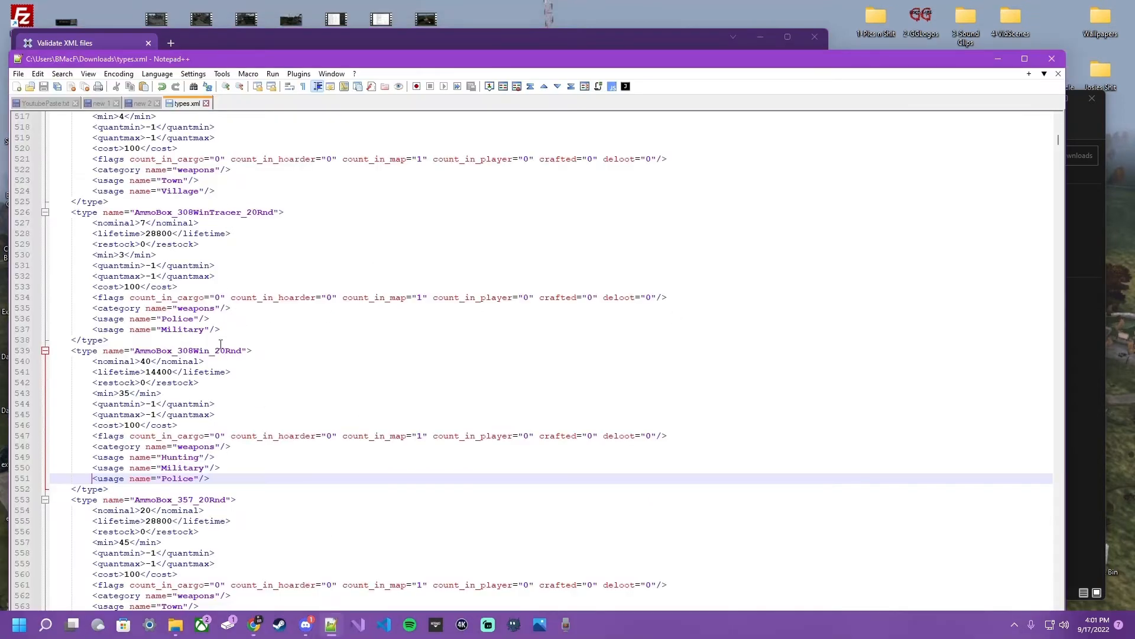
pyautogui.scroll(-3)
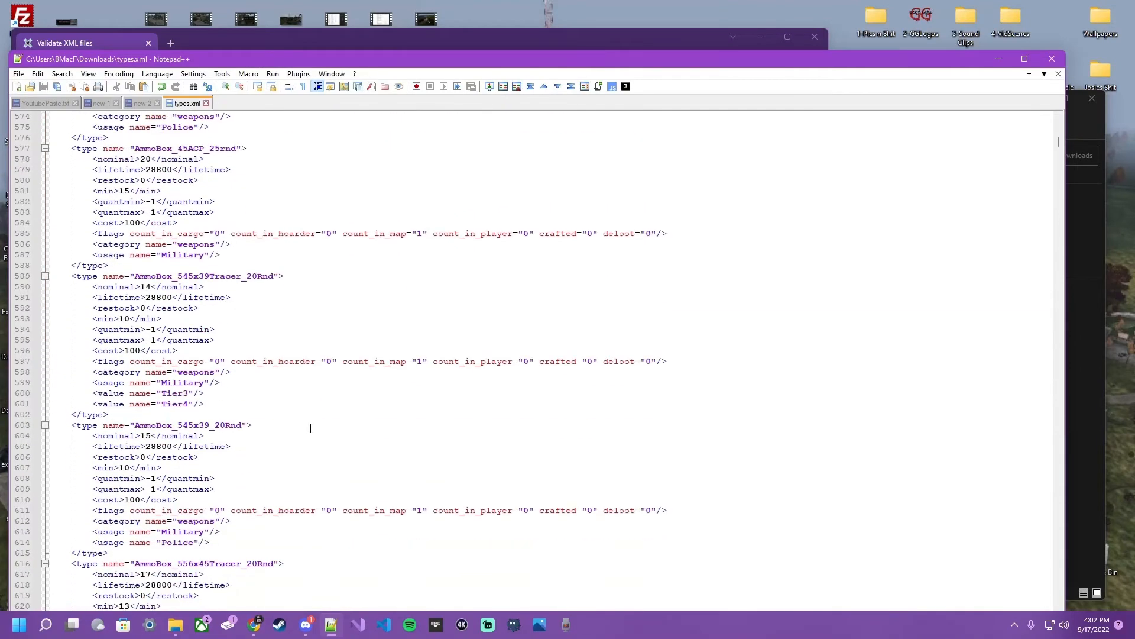
pyautogui.scroll(-3)
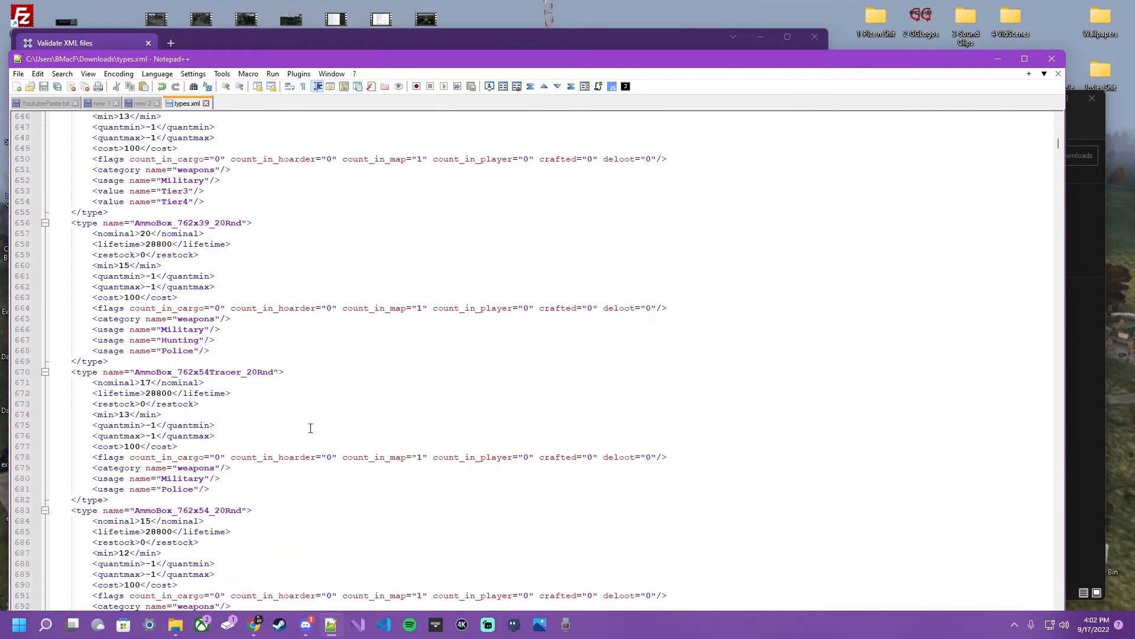
pyautogui.scroll(-3)
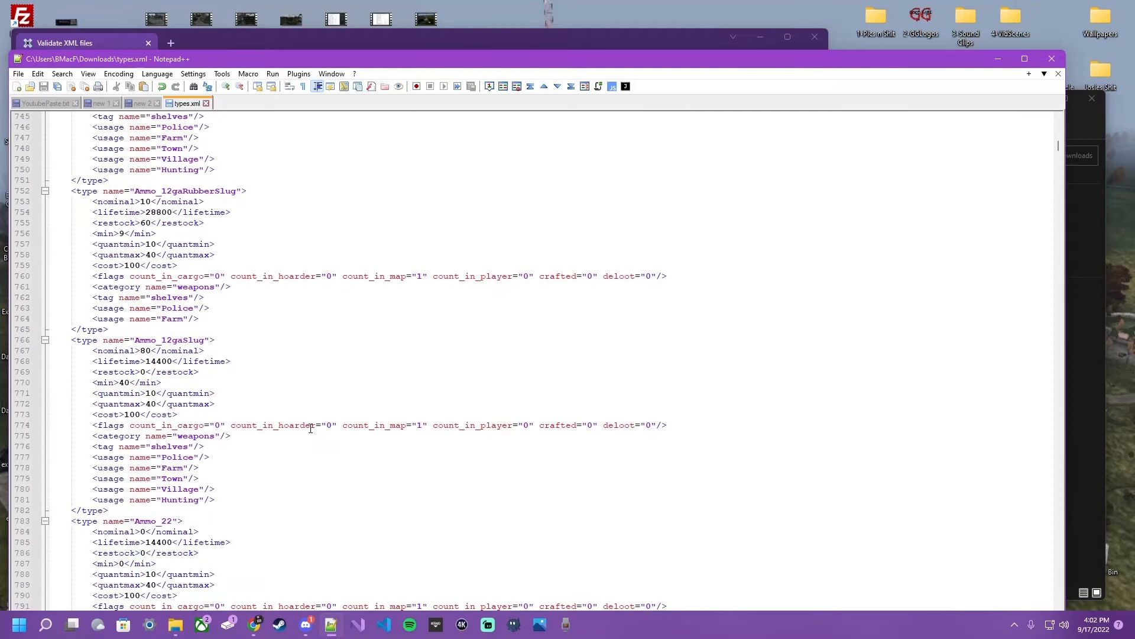
pyautogui.scroll(-3)
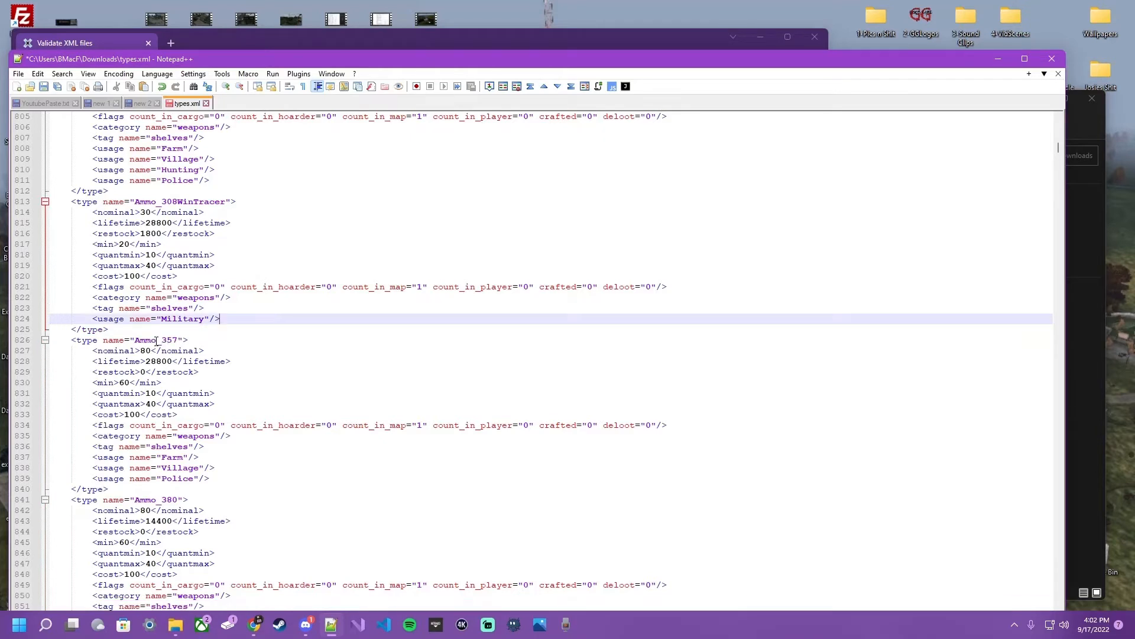
pyautogui.click(228, 318)
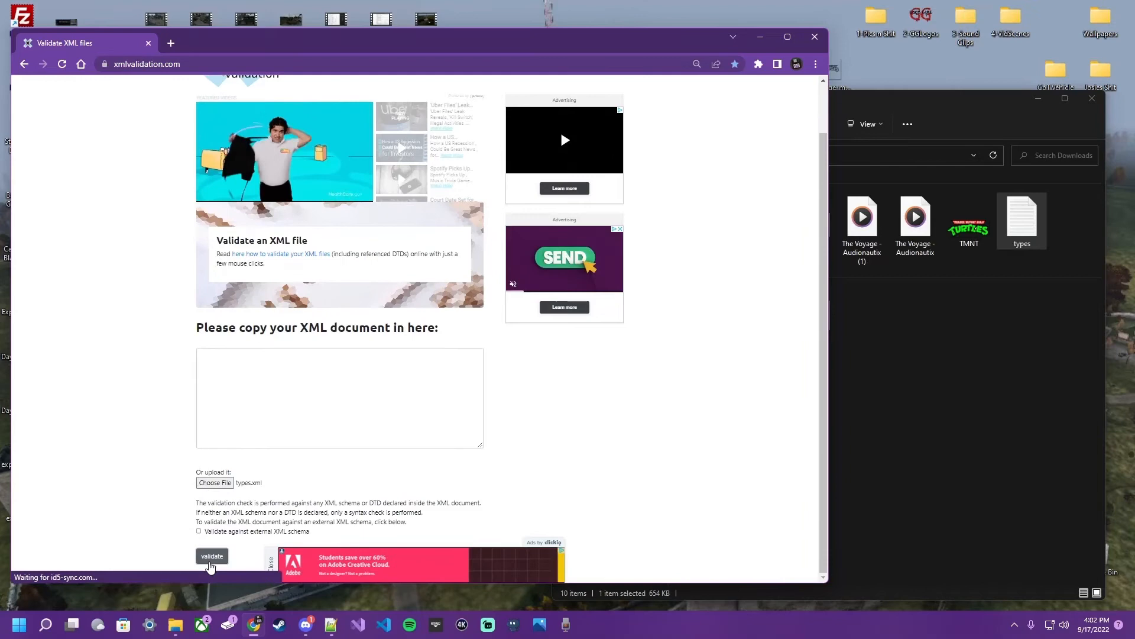
# Step: Validate the re-uploaded types.xml, which now flags a stray fragment near line 13995
pyautogui.click(212, 556)
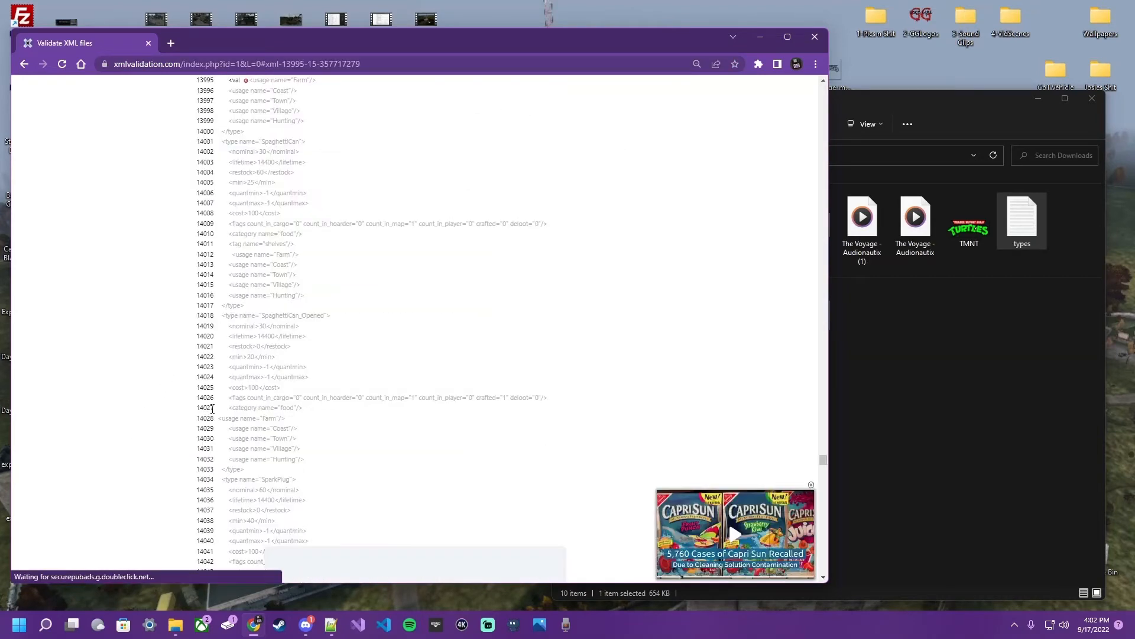
pyautogui.scroll(3)
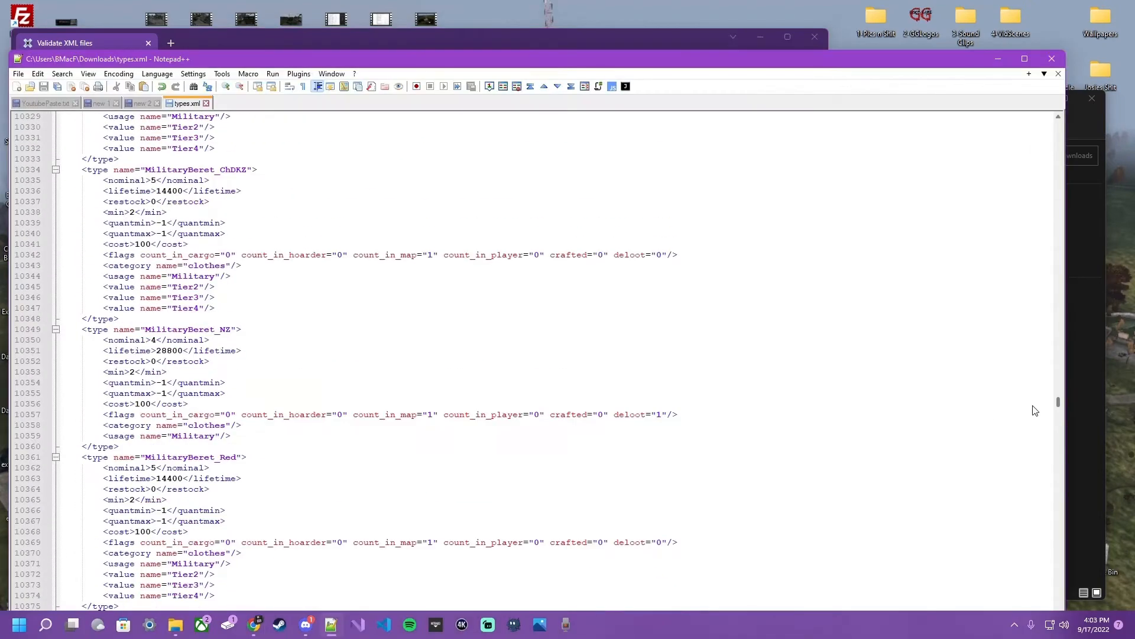
# Step: Reach the stray "<val" fragment before SodaCan_Spite's Farm usage on line 13995
pyautogui.scroll(-3)
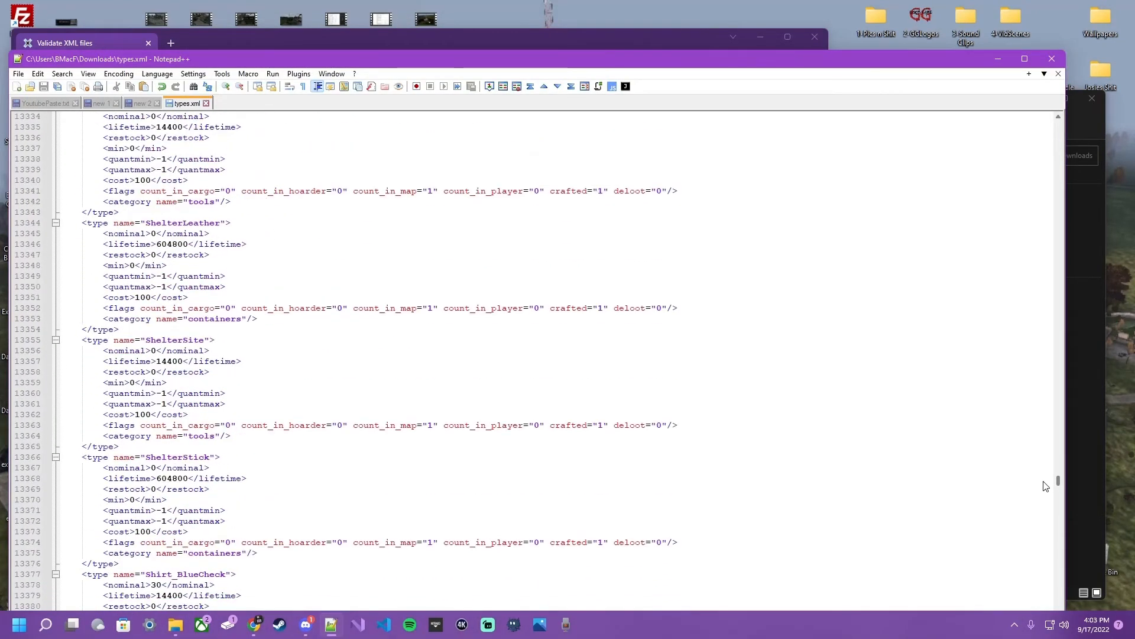
pyautogui.scroll(-3)
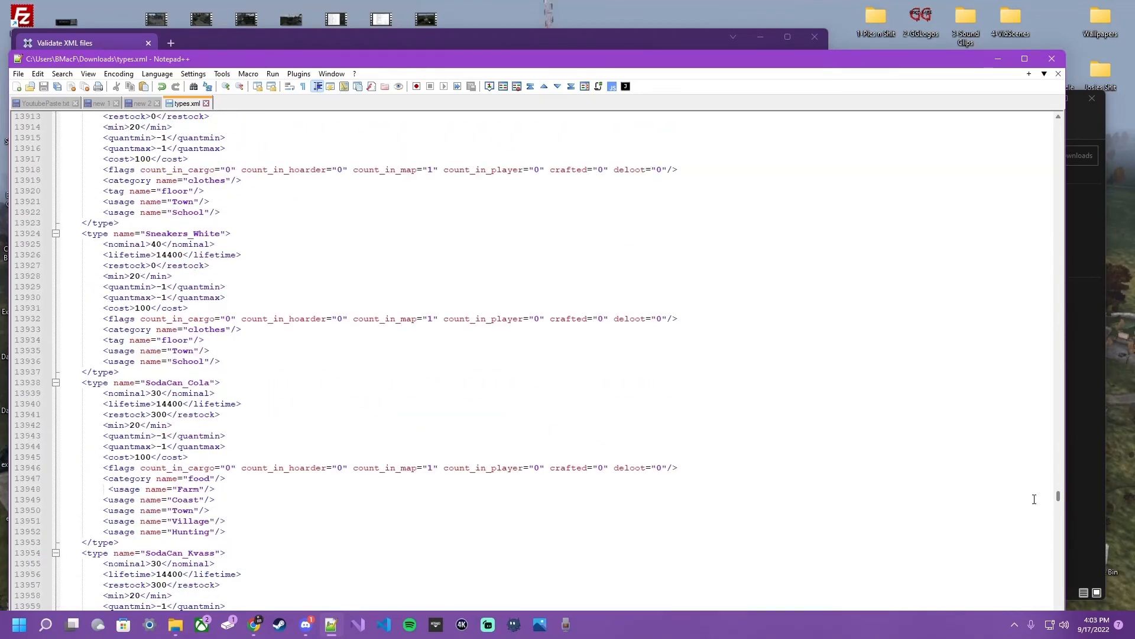
pyautogui.scroll(-3)
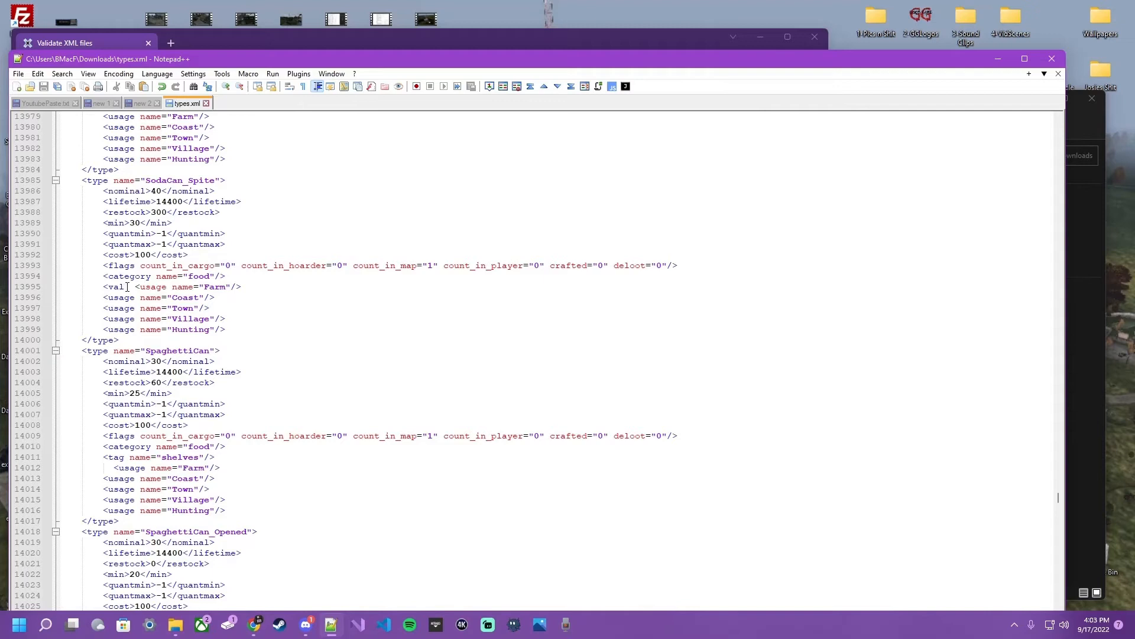
pyautogui.click(112, 286)
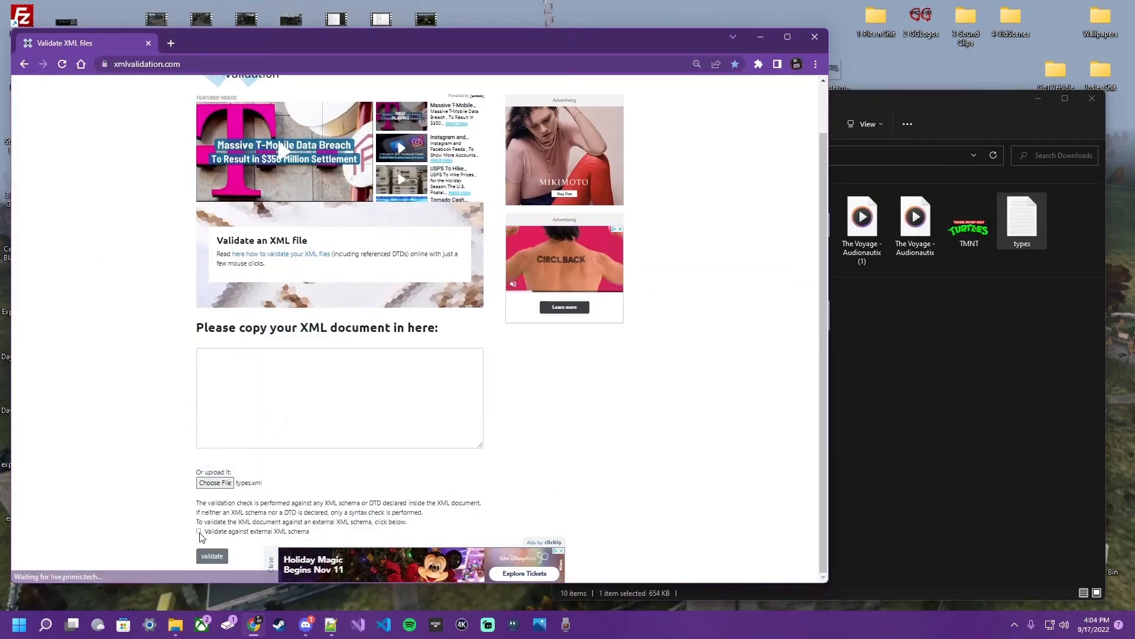
pyautogui.click(211, 556)
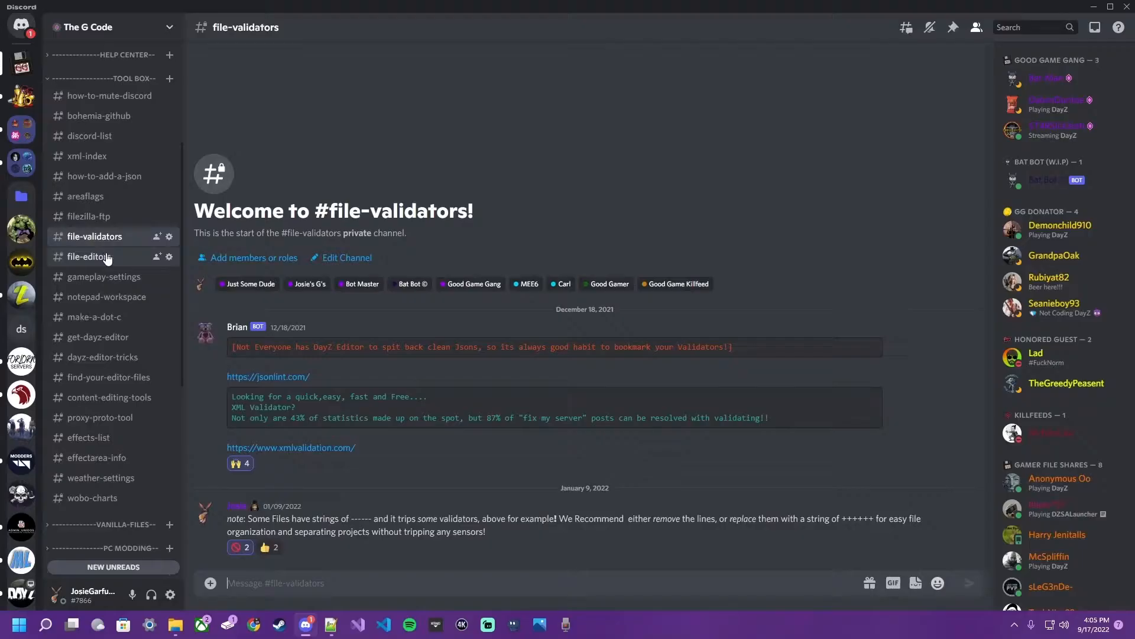
pyautogui.moveTo(268, 376)
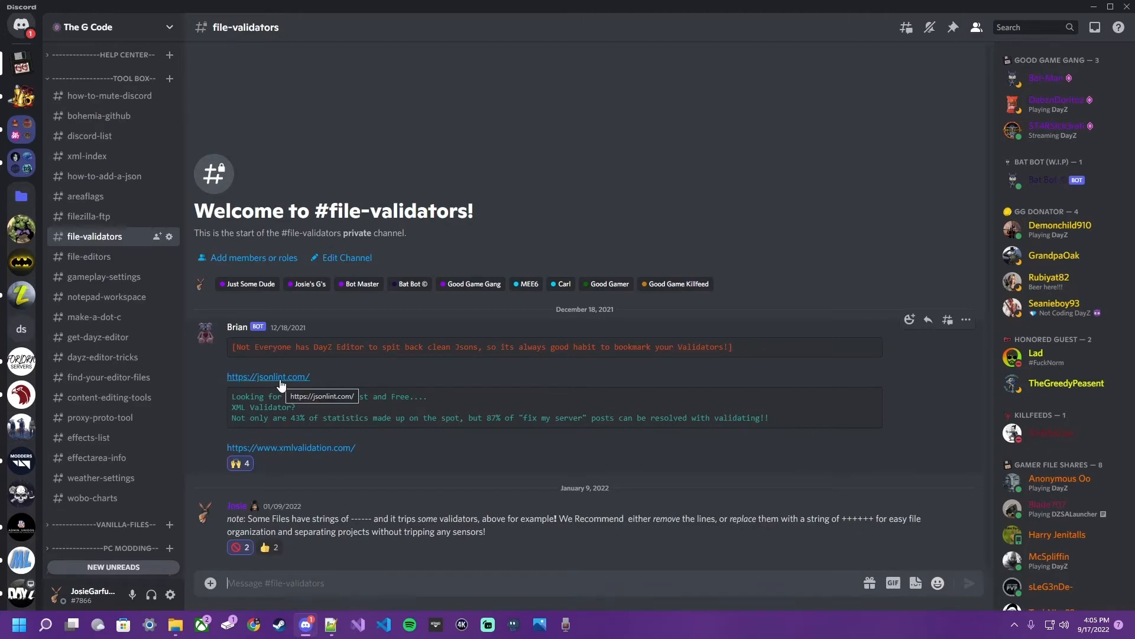
pyautogui.click(269, 376)
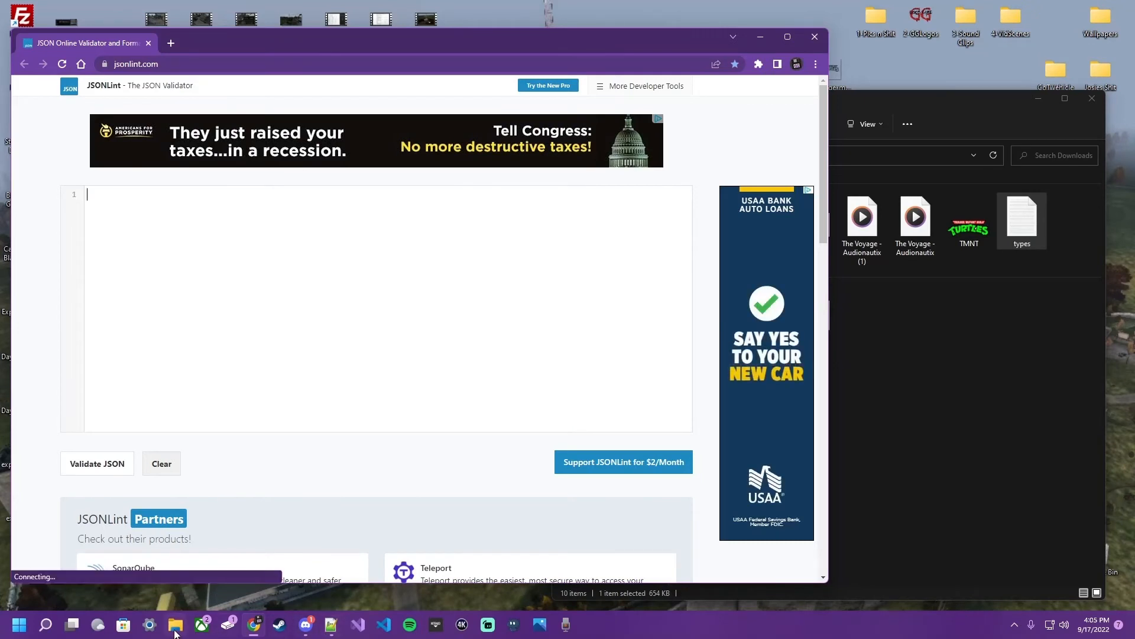
pyautogui.click(175, 623)
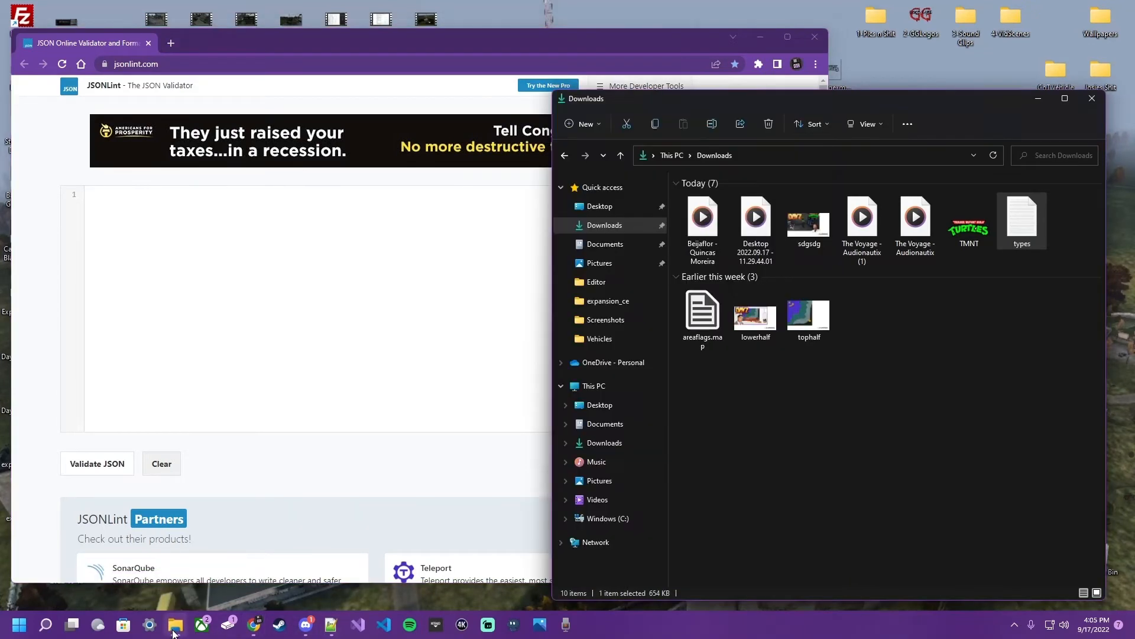
pyautogui.click(305, 625)
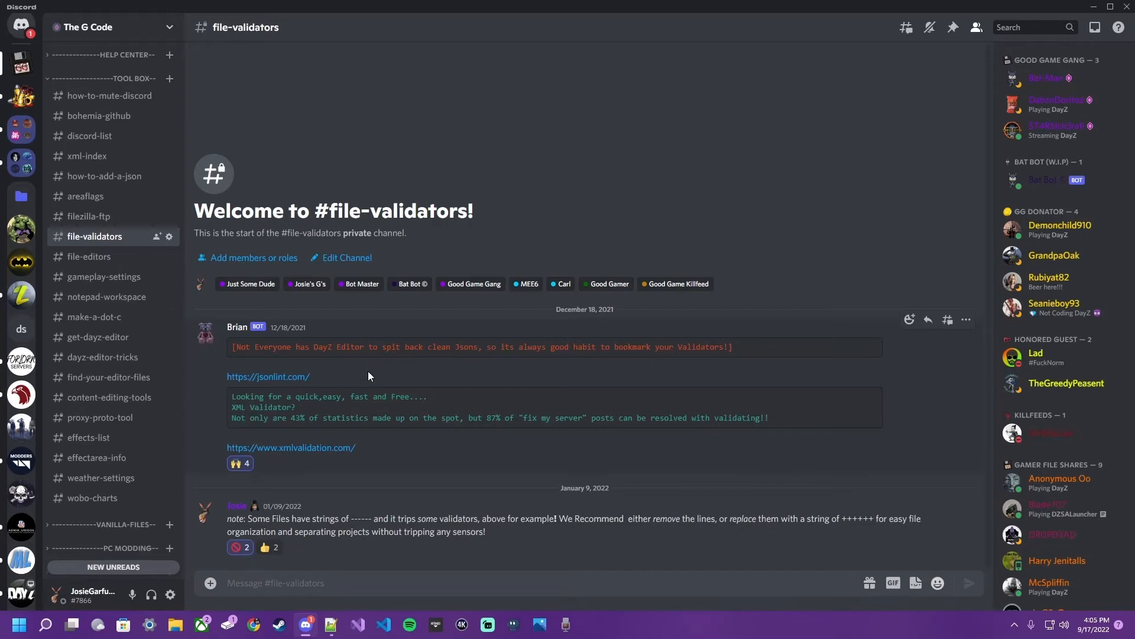
pyautogui.moveTo(227, 369)
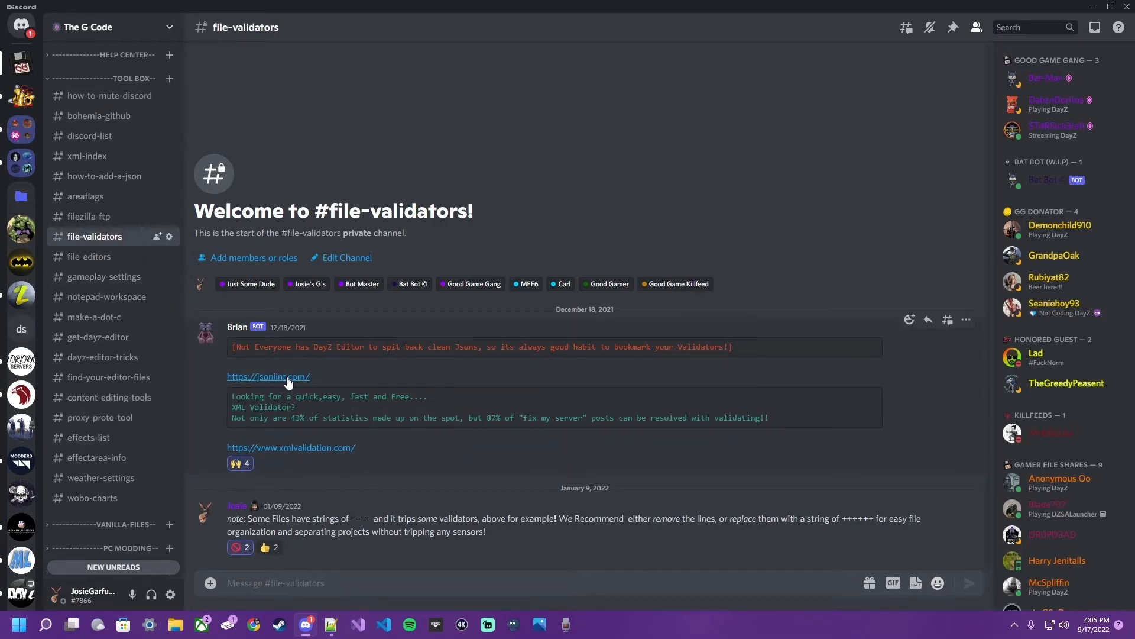
pyautogui.click(267, 376)
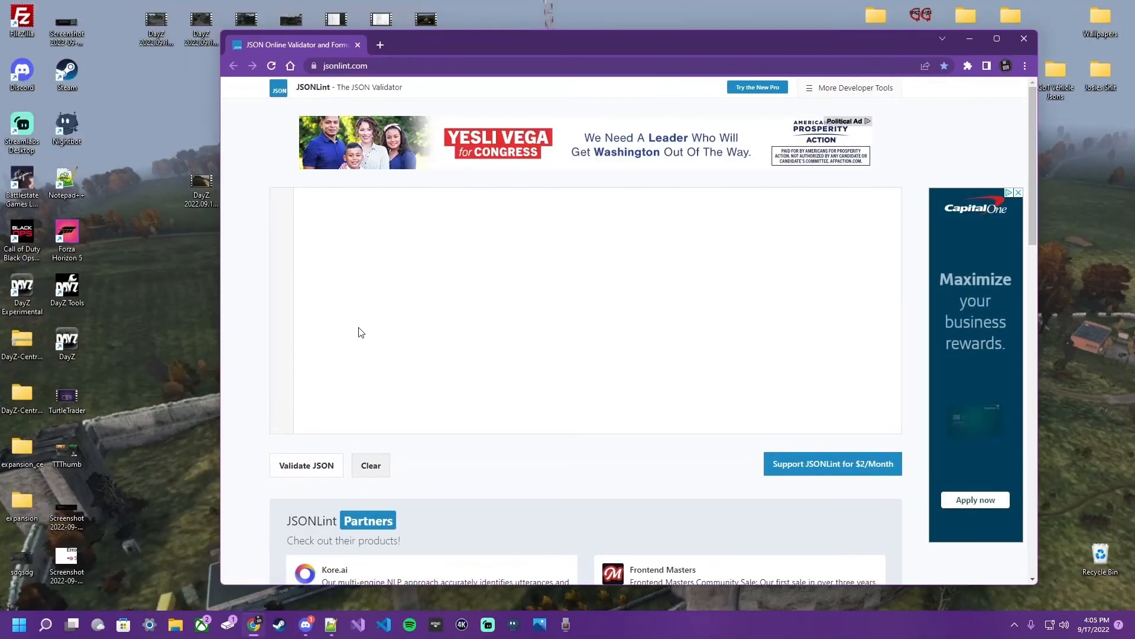
pyautogui.moveTo(443, 291)
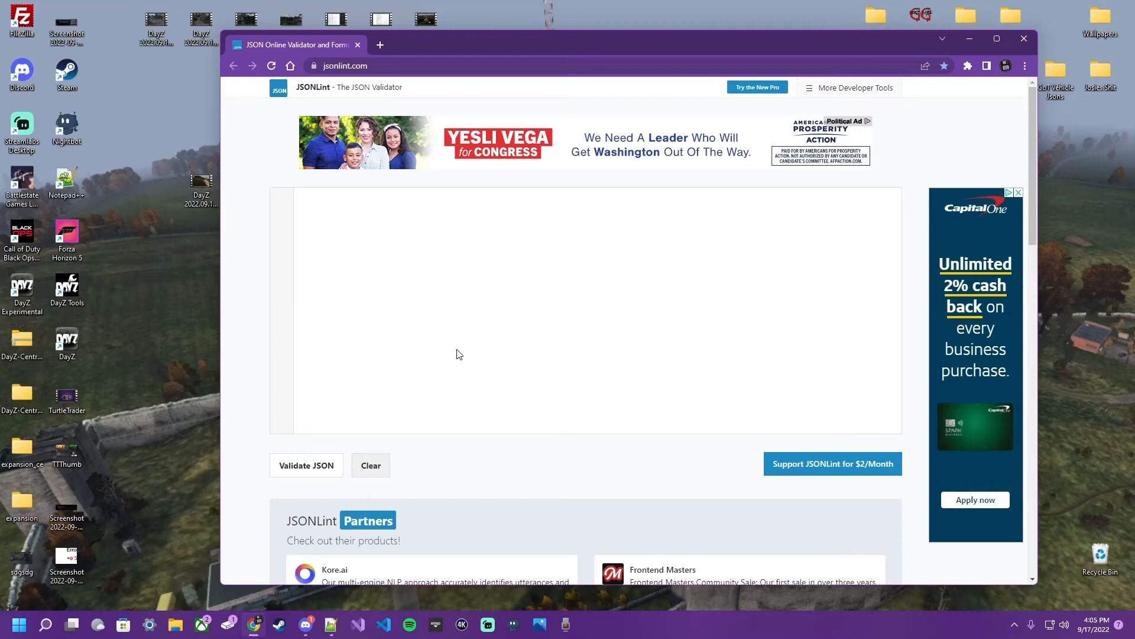
pyautogui.moveTo(406, 300)
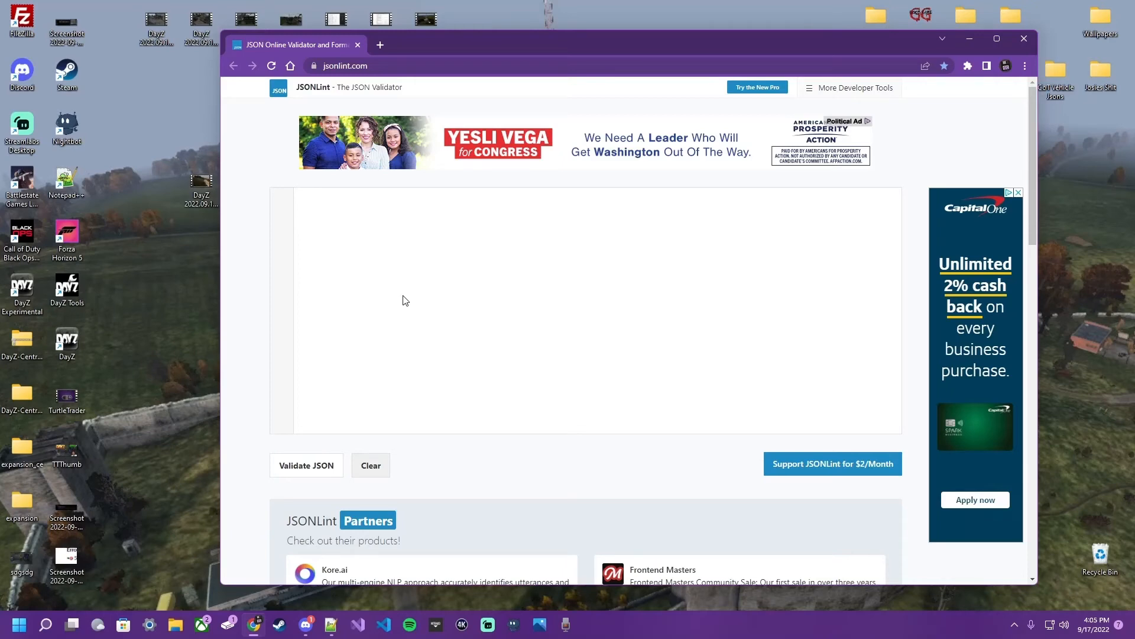
pyautogui.scroll(-3)
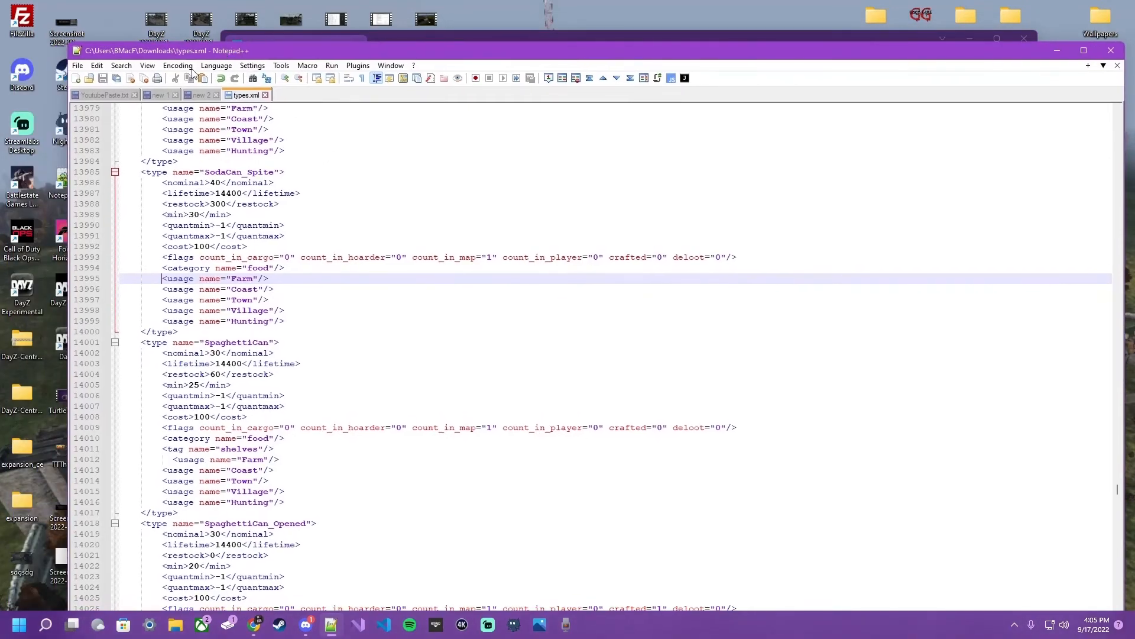
# Step: Load 250-2694json.json from Documents\DayZ\Editor into Notepad++ and look through its object list
pyautogui.click(77, 65)
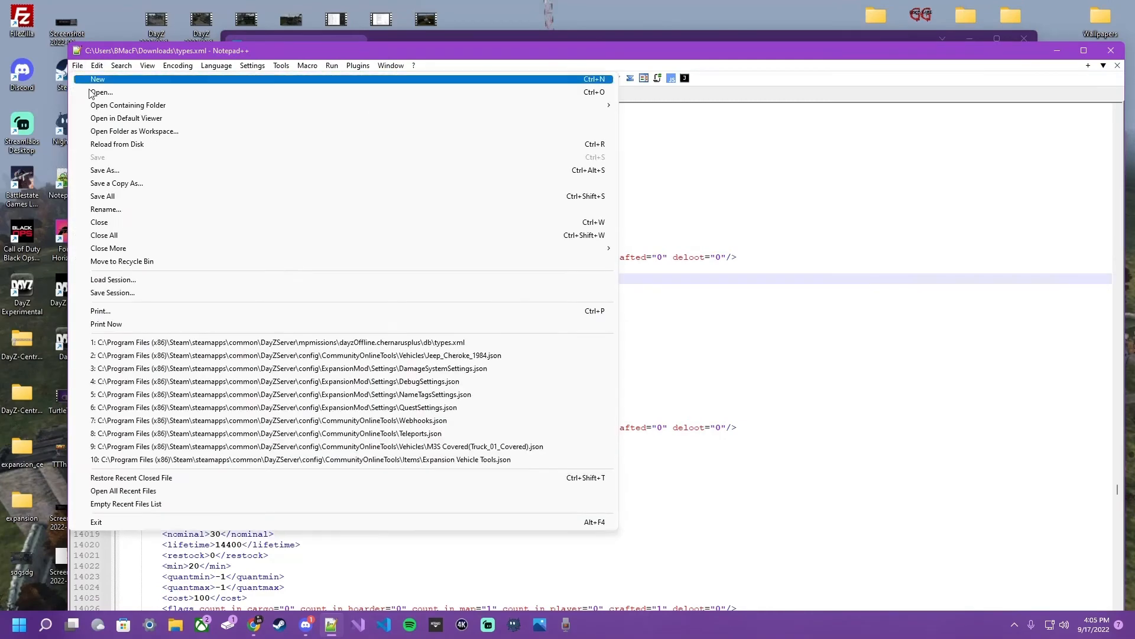
pyautogui.click(102, 92)
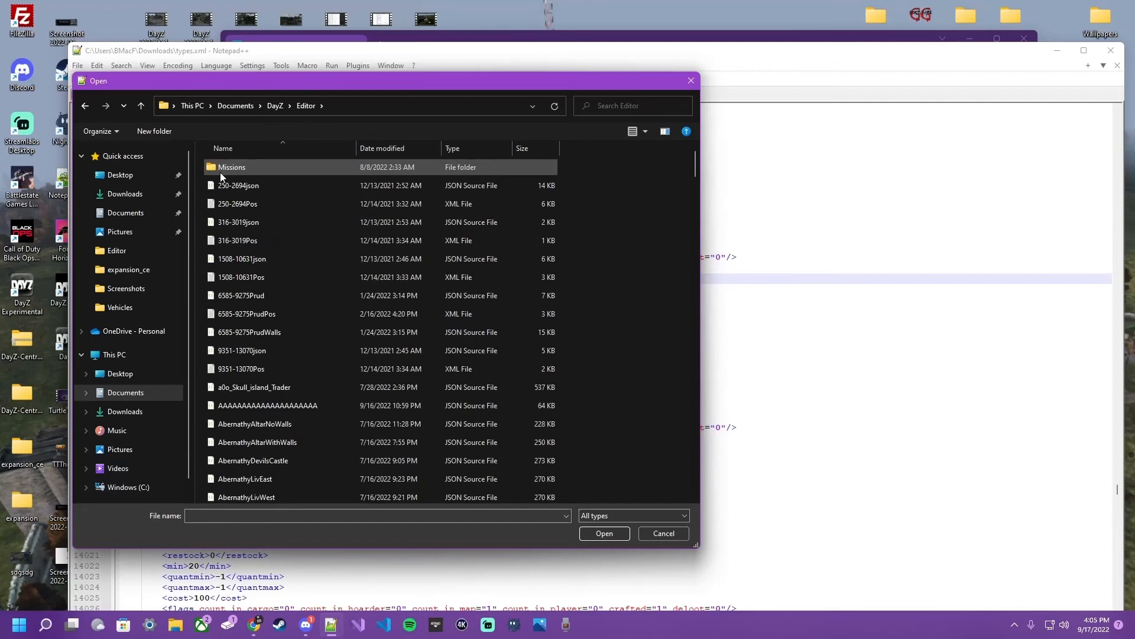
pyautogui.doubleClick(238, 184)
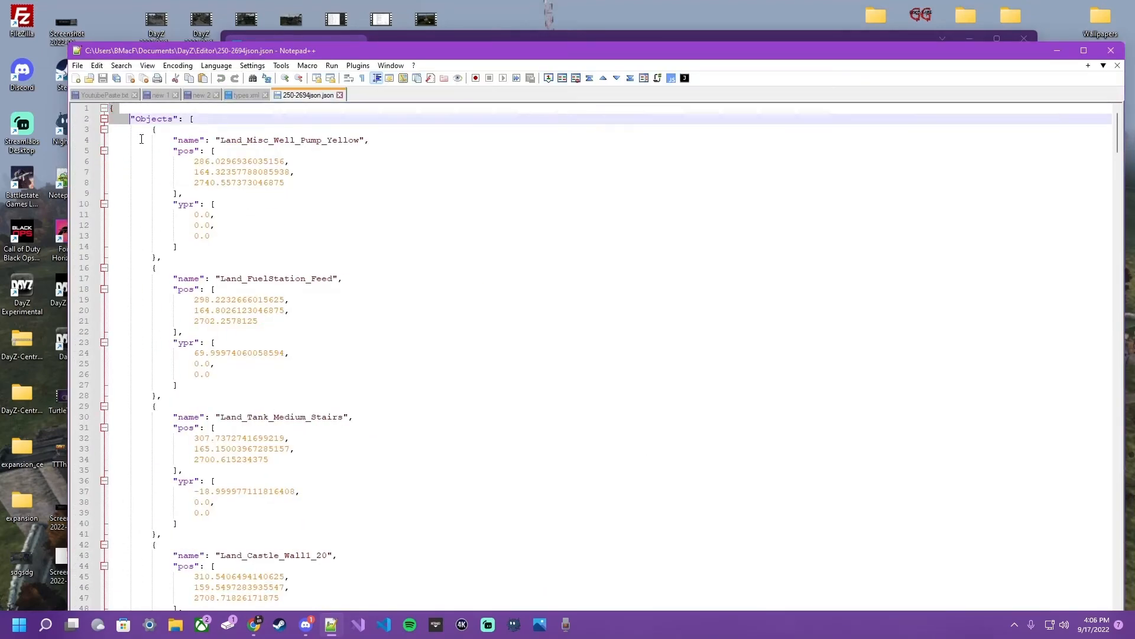
pyautogui.scroll(-3)
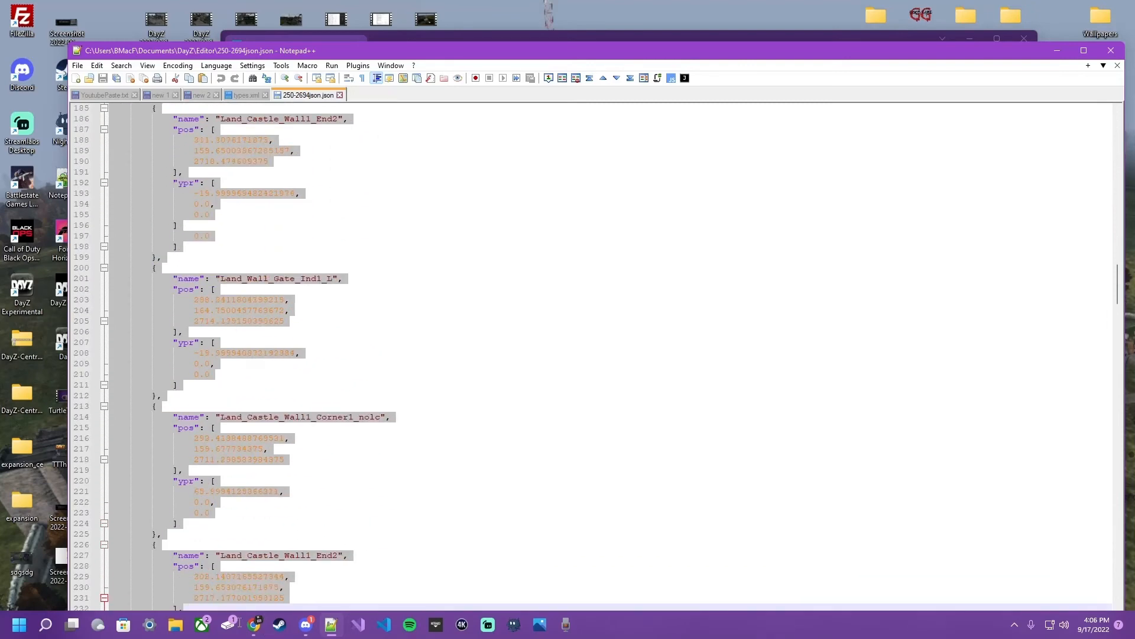
pyautogui.scroll(-3)
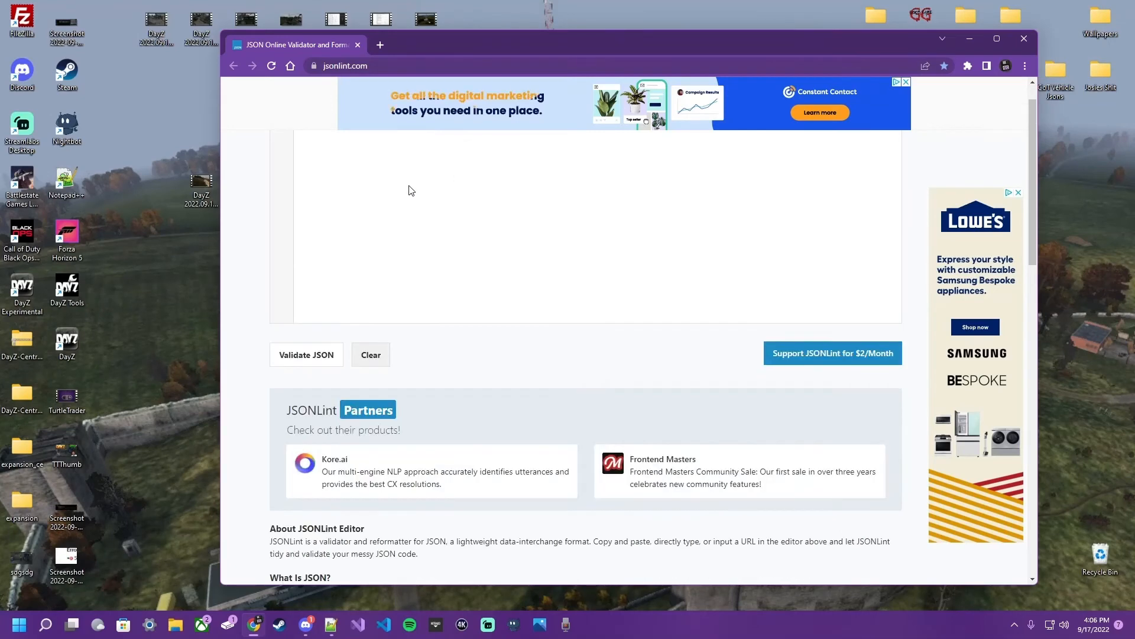
# Step: Paste the editor's JSON objects into JSONLint and run Validate JSON
pyautogui.click(305, 355)
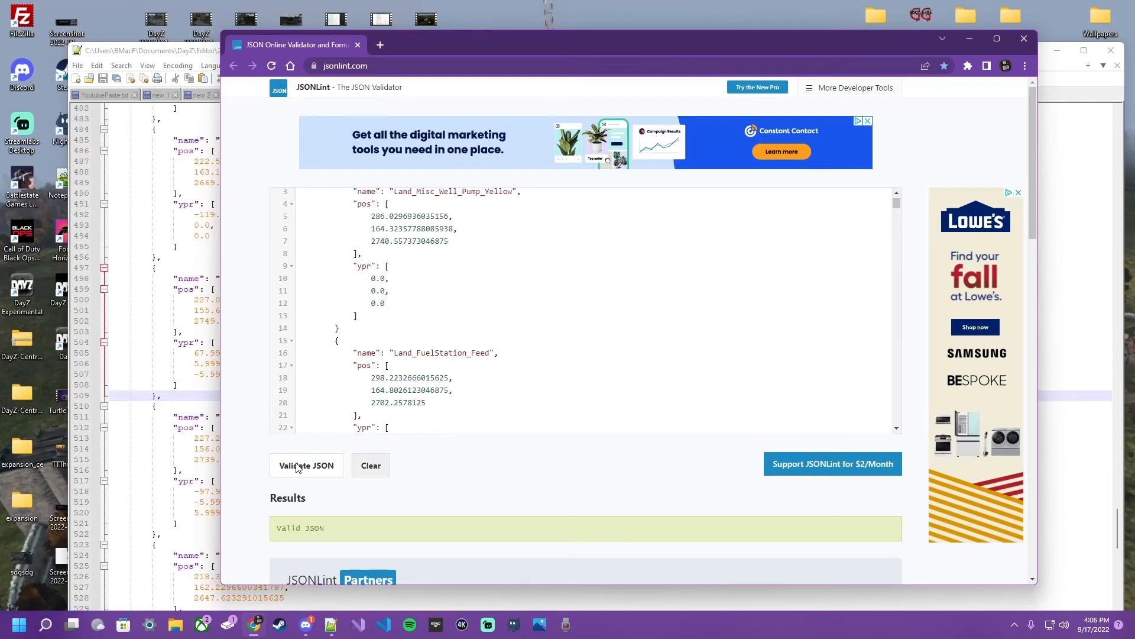
pyautogui.click(306, 465)
pyautogui.write(',')
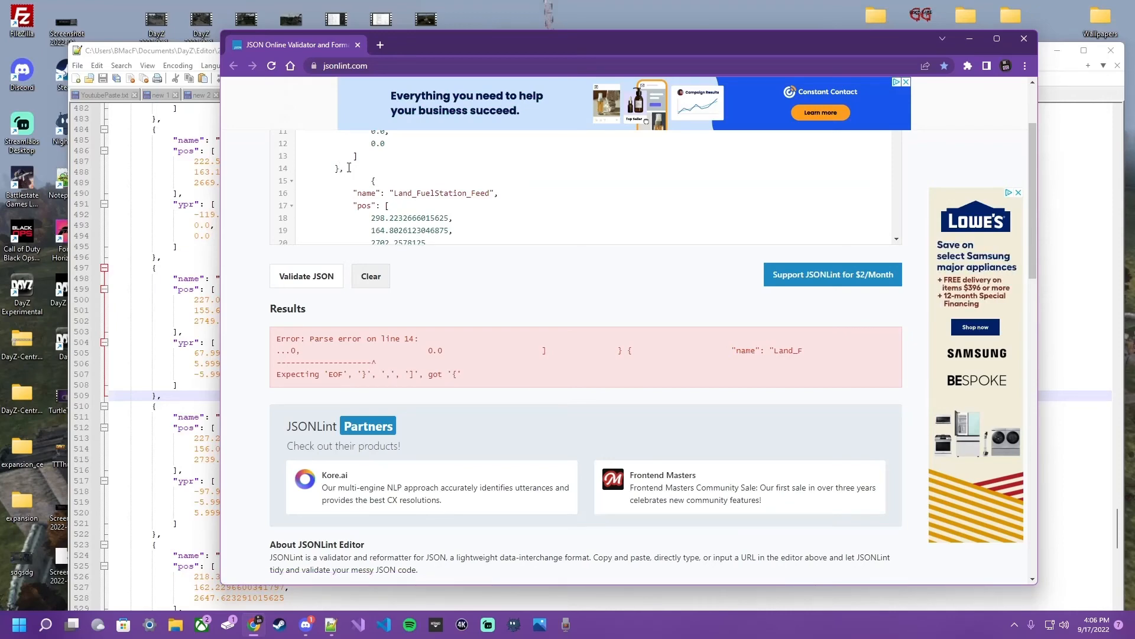
# Step: Re-validate in JSONLint after restoring the comma on line 14, getting 'valid JSON'
pyautogui.scroll(3)
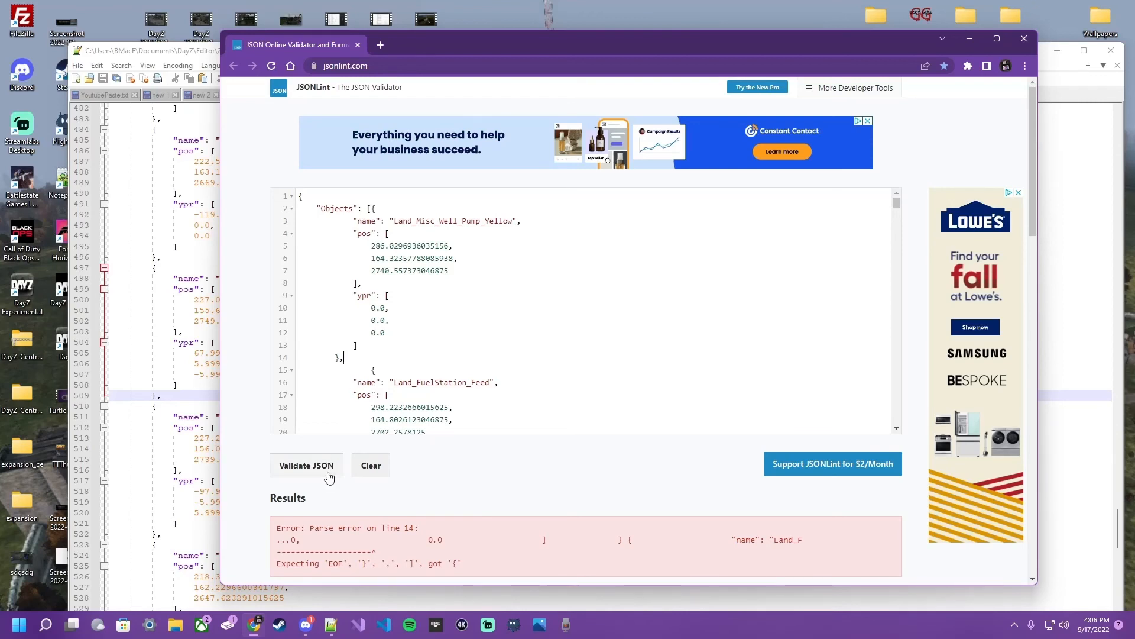
pyautogui.click(305, 465)
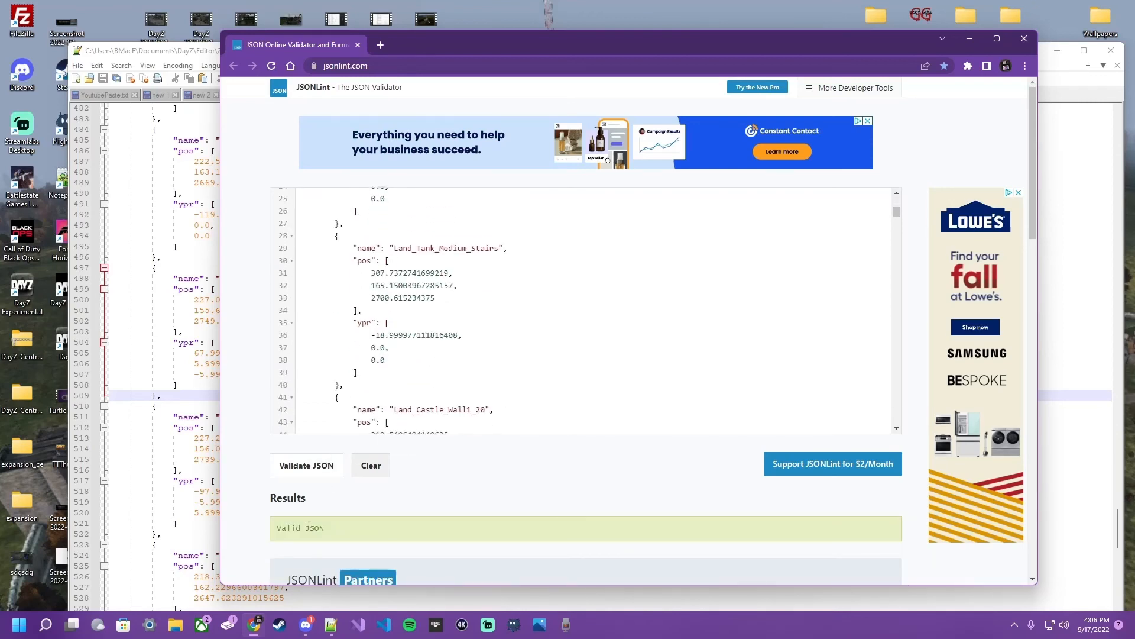
pyautogui.moveTo(301, 539)
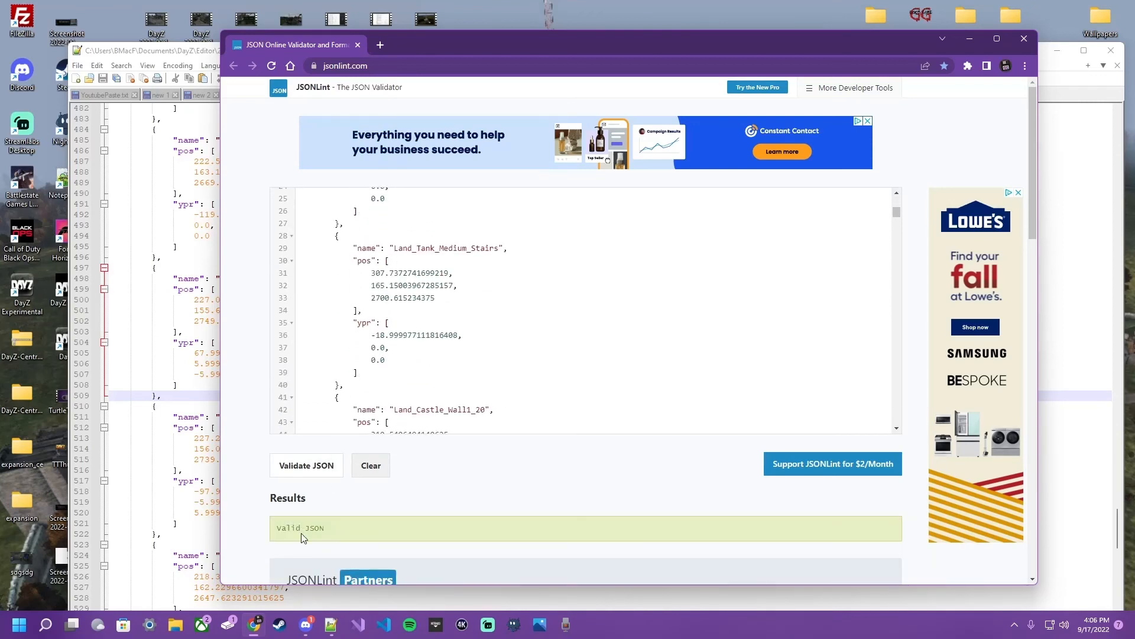
pyautogui.moveTo(433, 465)
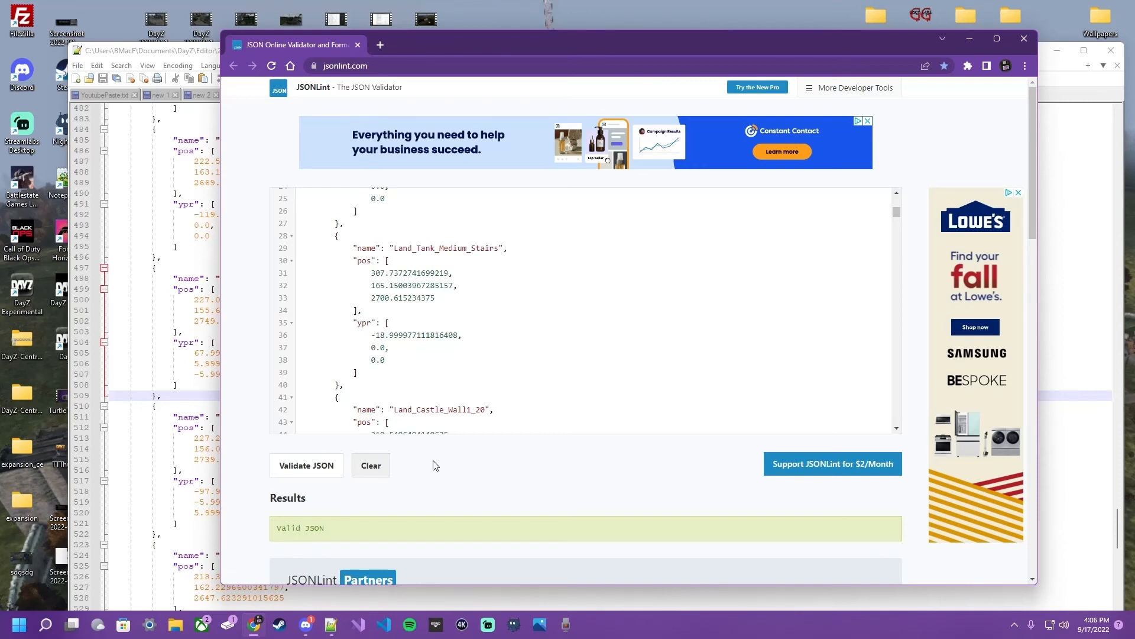
pyautogui.moveTo(526, 470)
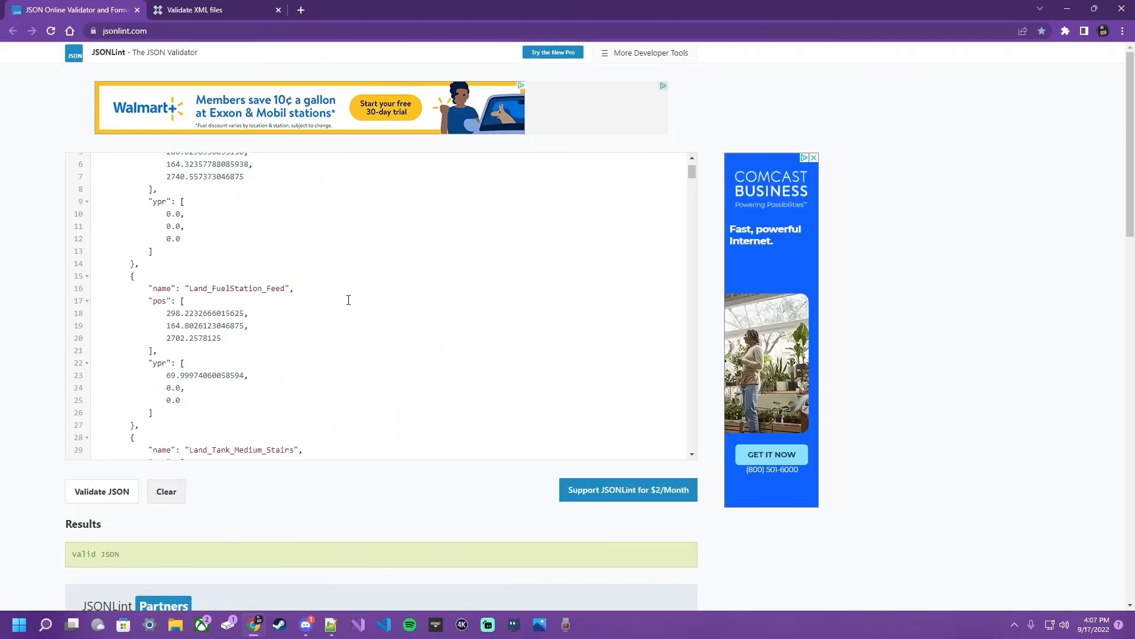
pyautogui.scroll(-3)
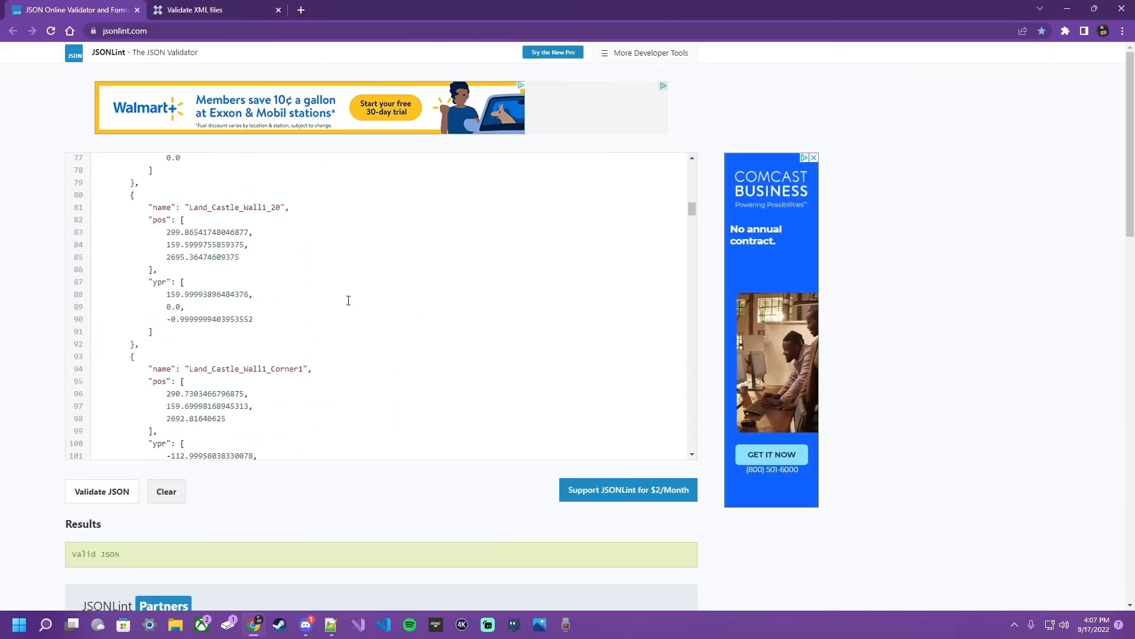
pyautogui.scroll(-3)
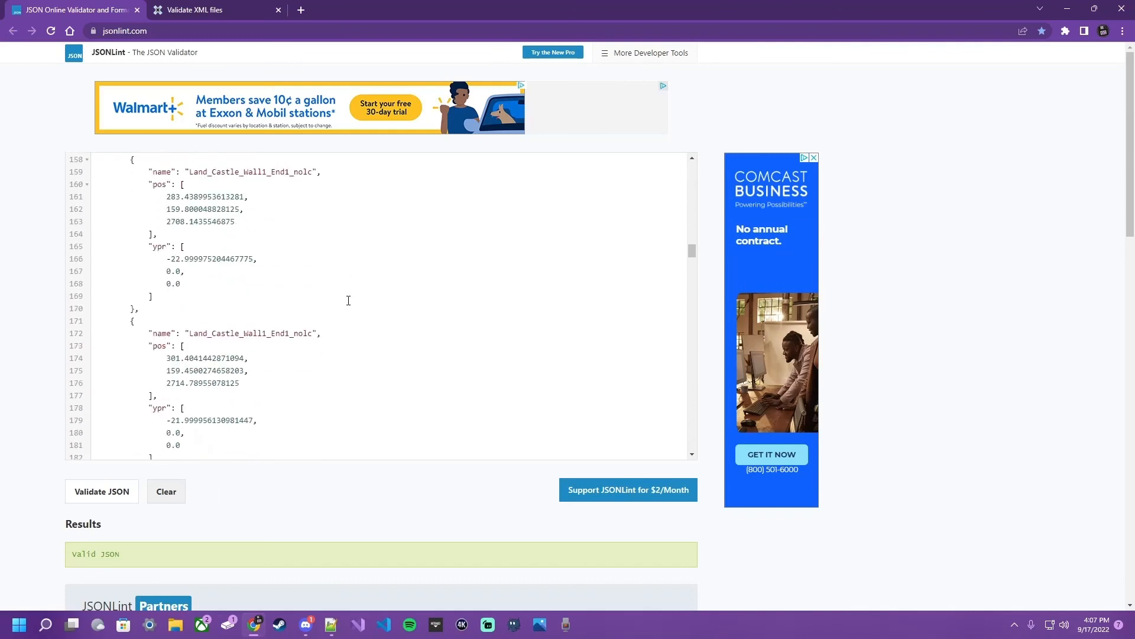